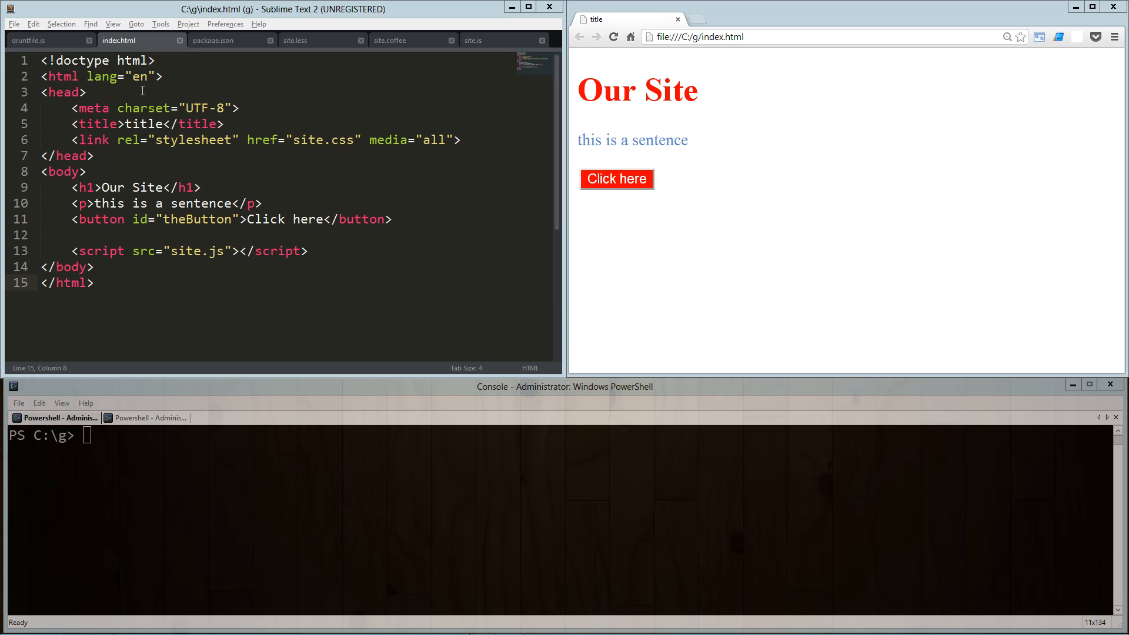
- Review package.json, highlighting the grunt-contrib-less, coffee and watch dependencies
{"action": "left_click", "coordinate": [212, 40]}
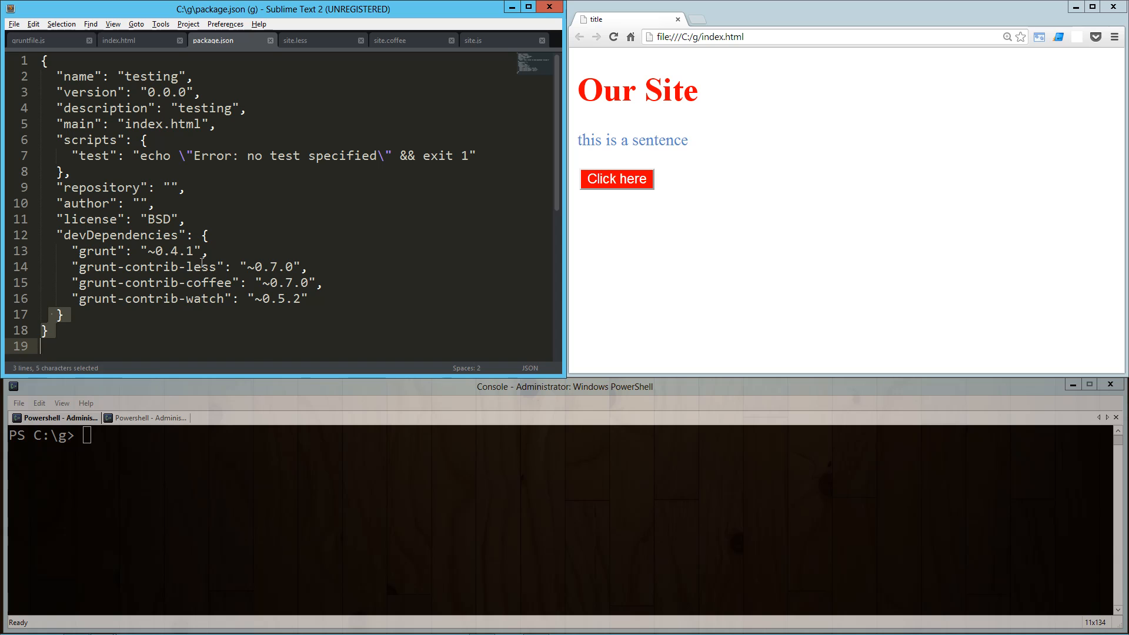
{"action": "double_click", "coordinate": [202, 267]}
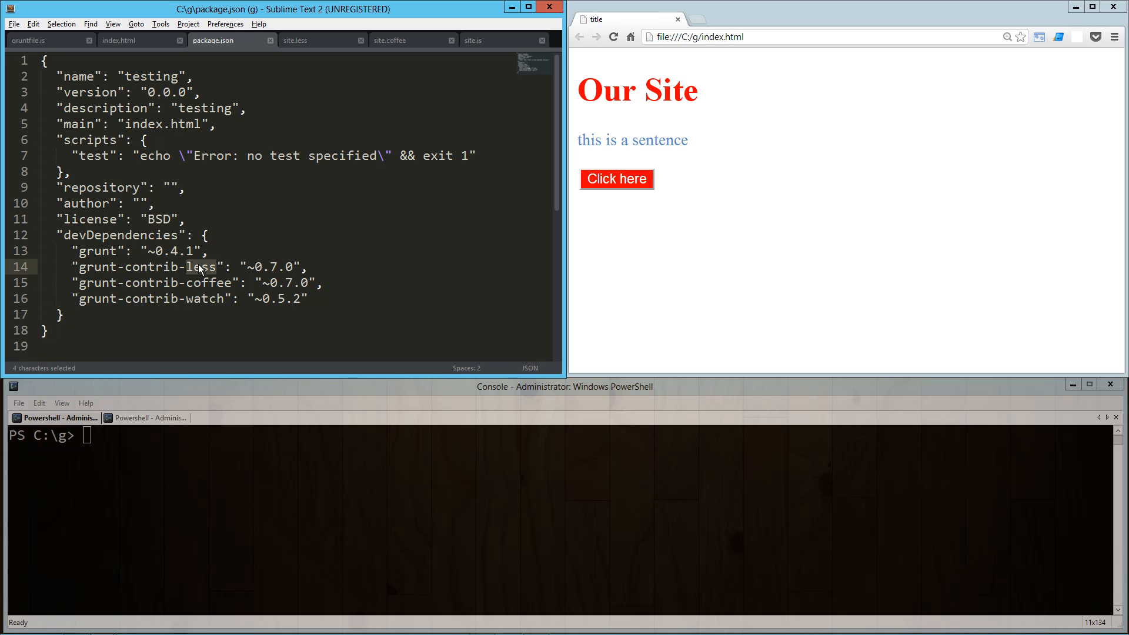
{"action": "double_click", "coordinate": [208, 282]}
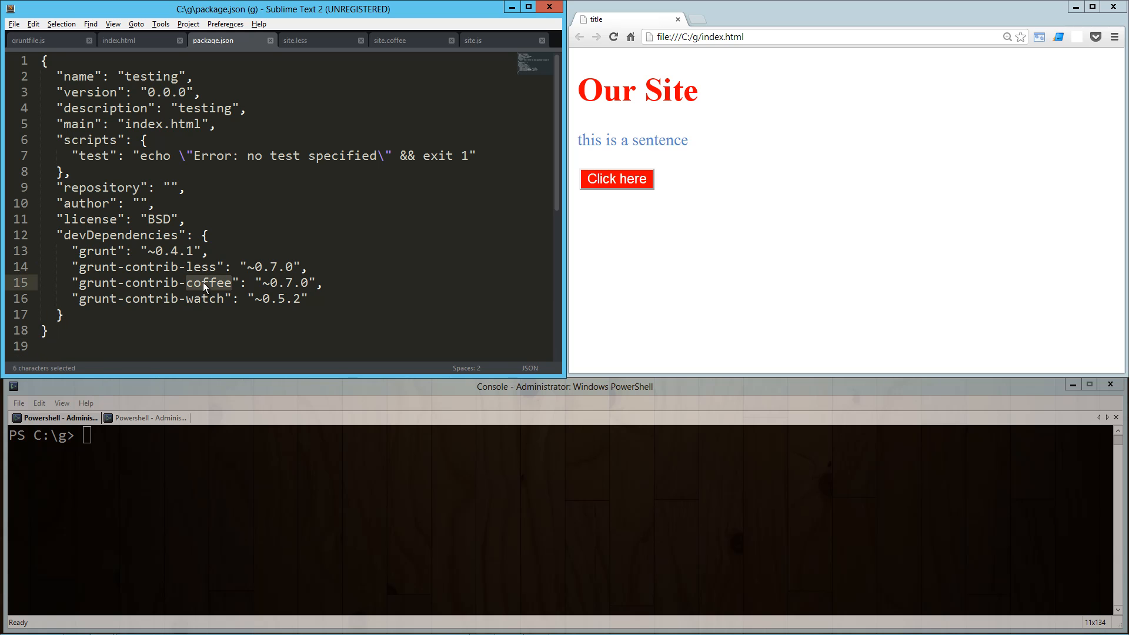
{"action": "left_click", "coordinate": [207, 299]}
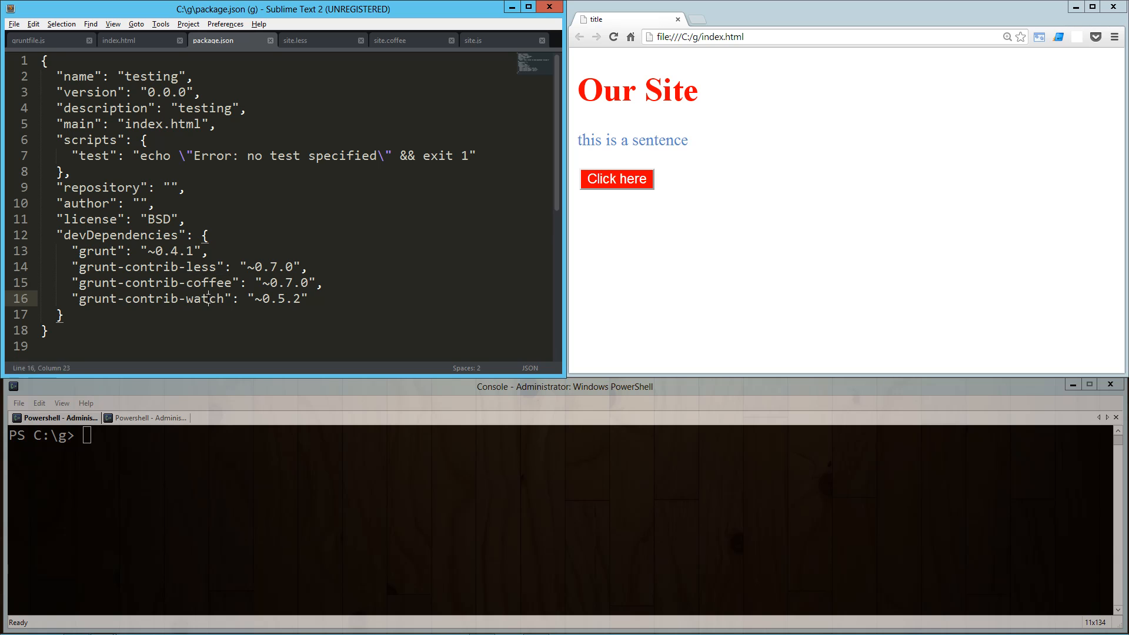
{"action": "double_click", "coordinate": [205, 299]}
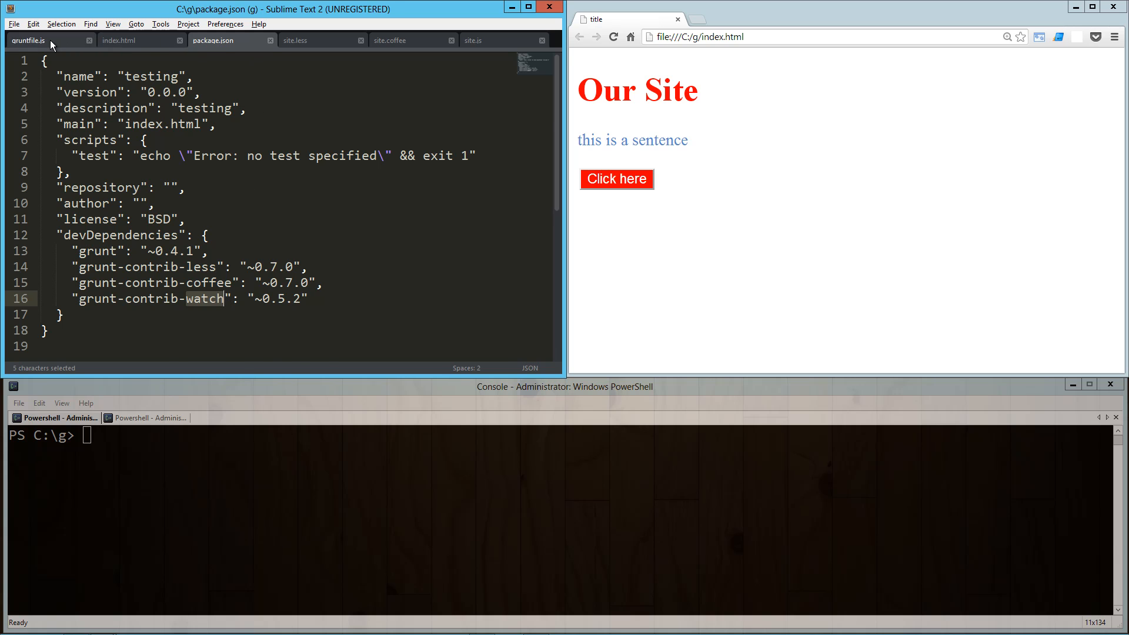
- Show gruntfile.js through to its watch config, plugin loading and default task
{"action": "left_click", "coordinate": [26, 42]}
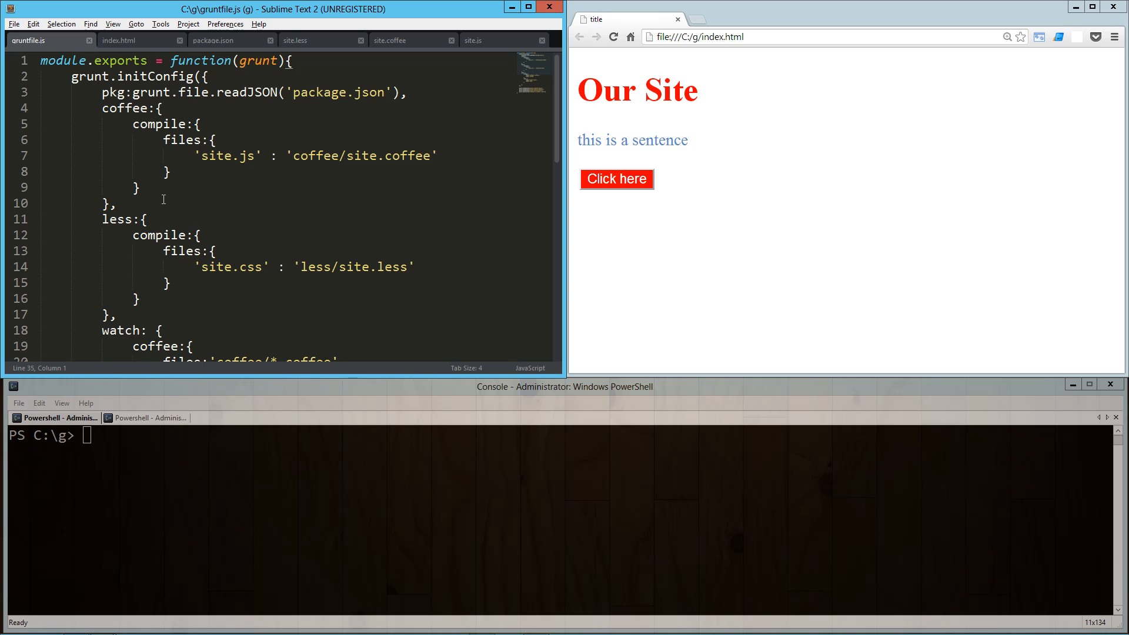
{"action": "scroll", "scroll_direction": "down", "scroll_amount": 3}
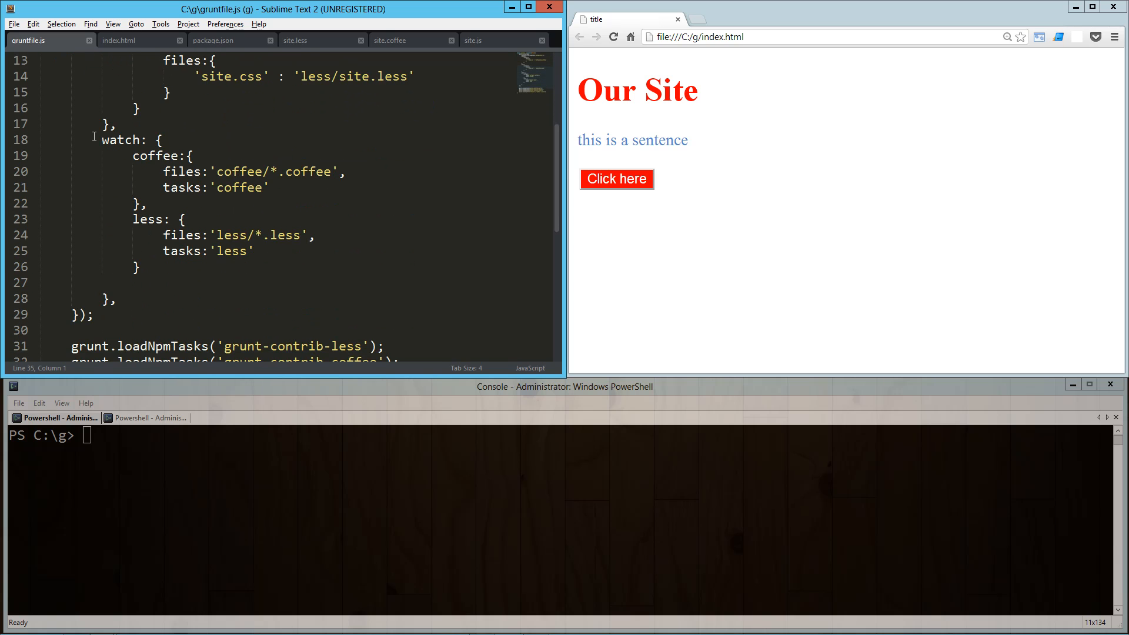
{"action": "scroll", "scroll_direction": "down", "scroll_amount": 3}
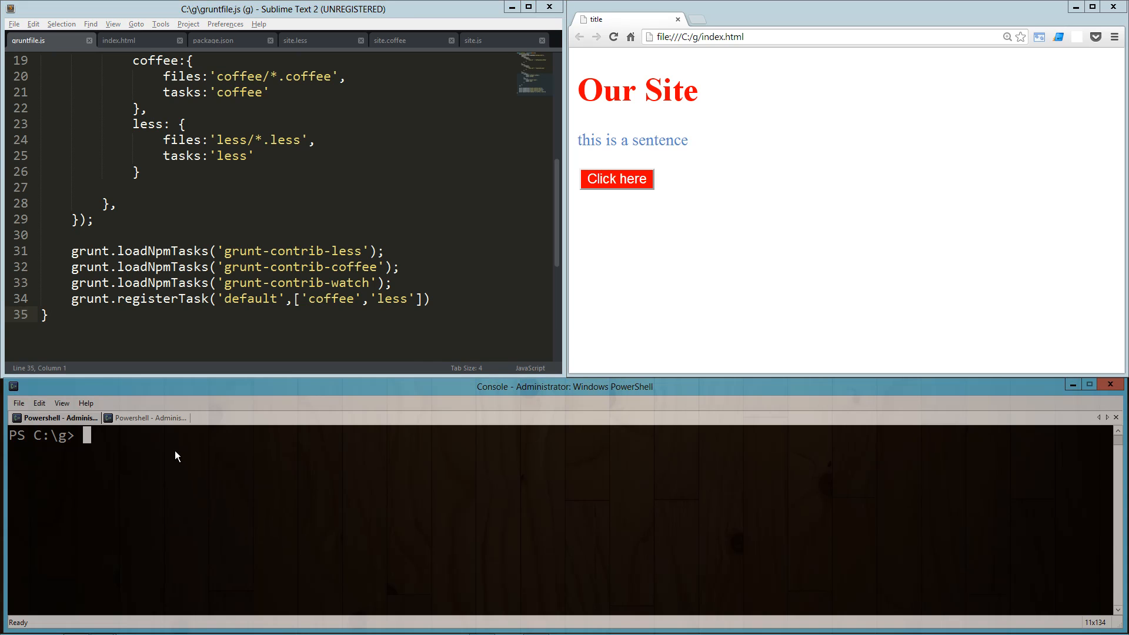
{"action": "type", "text": "grunt wat"}
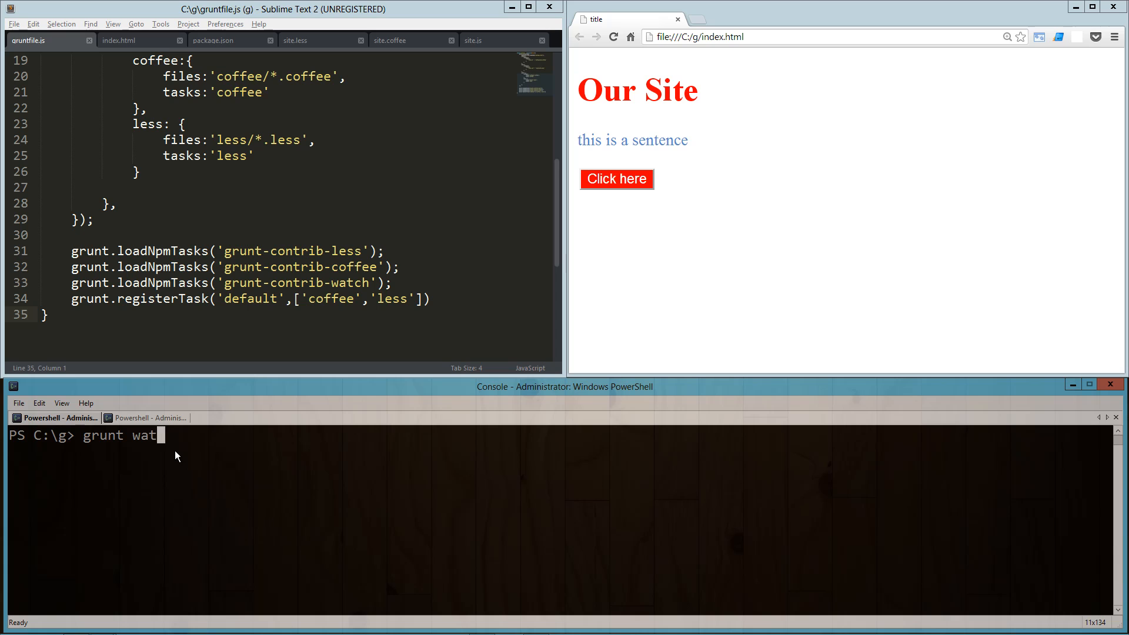
{"action": "key", "text": "Enter"}
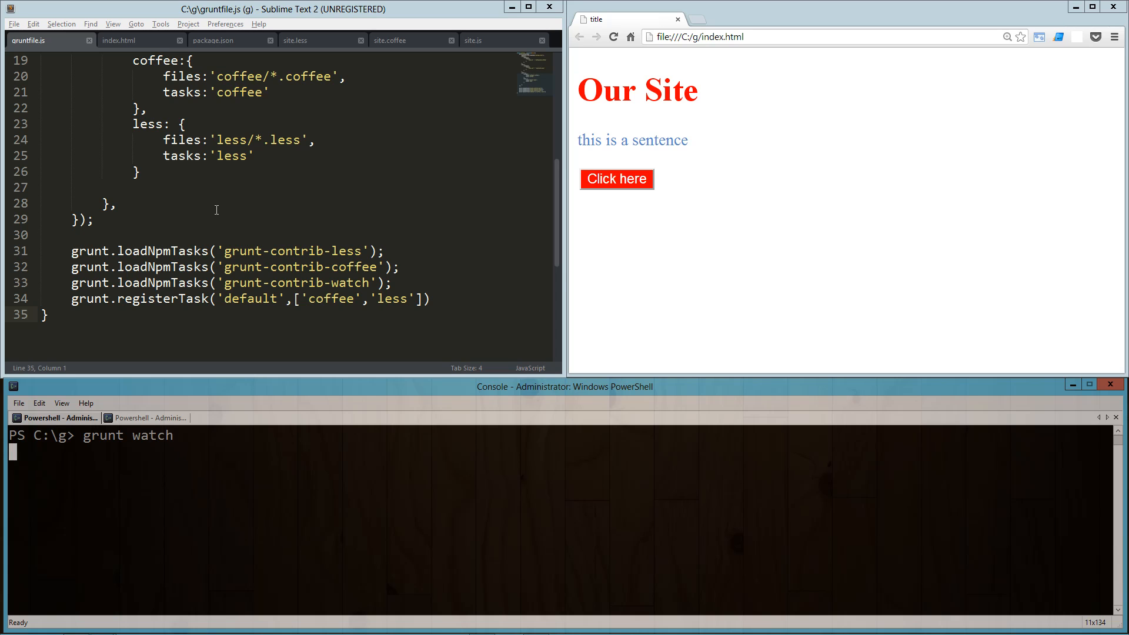
{"action": "key", "text": "Enter"}
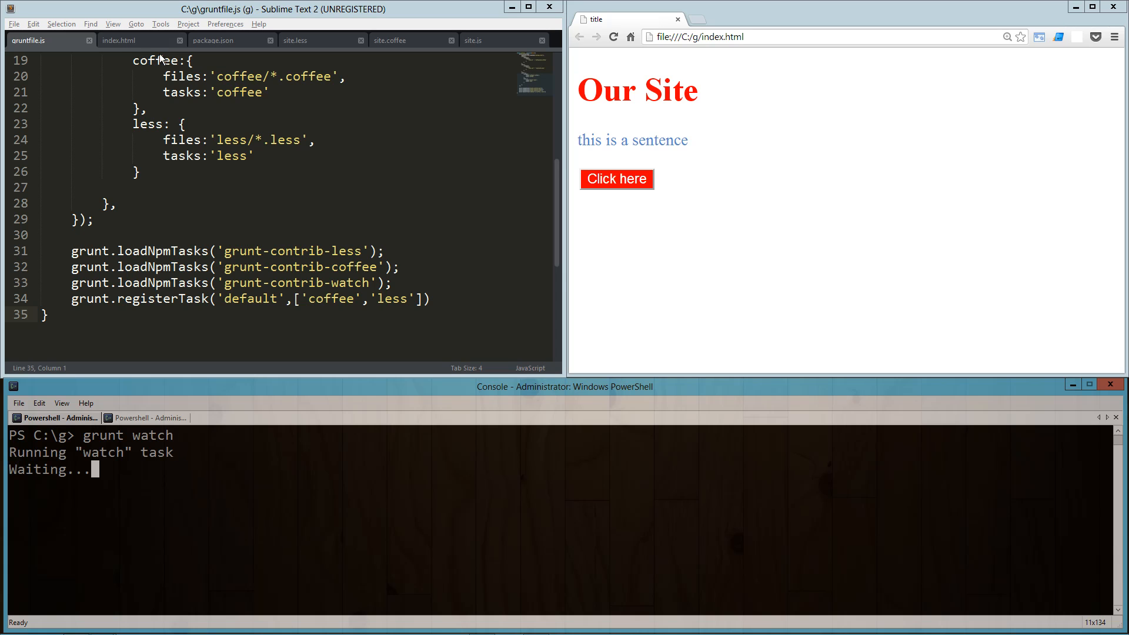
{"action": "left_click", "coordinate": [300, 40]}
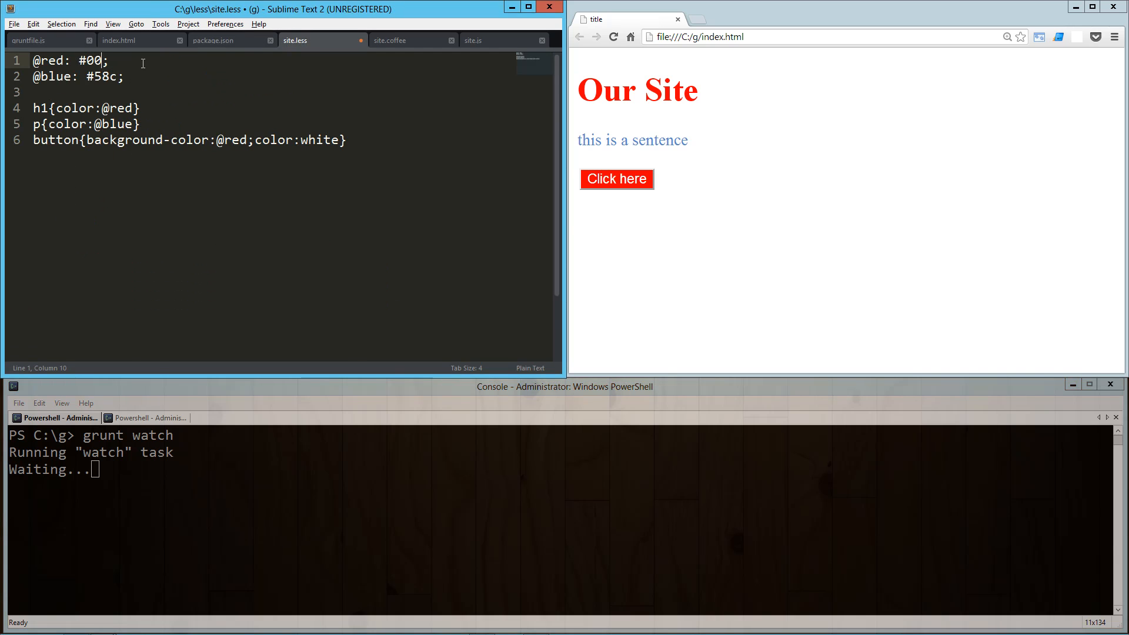
{"action": "type", "text": "0"}
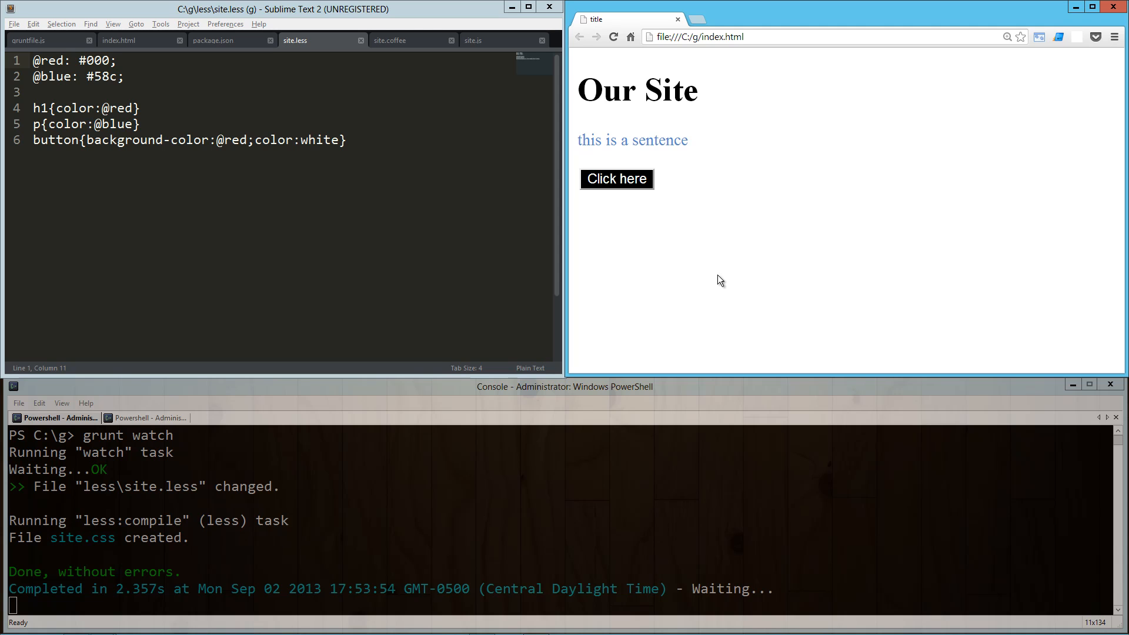
{"action": "mouse_move", "coordinate": [151, 496]}
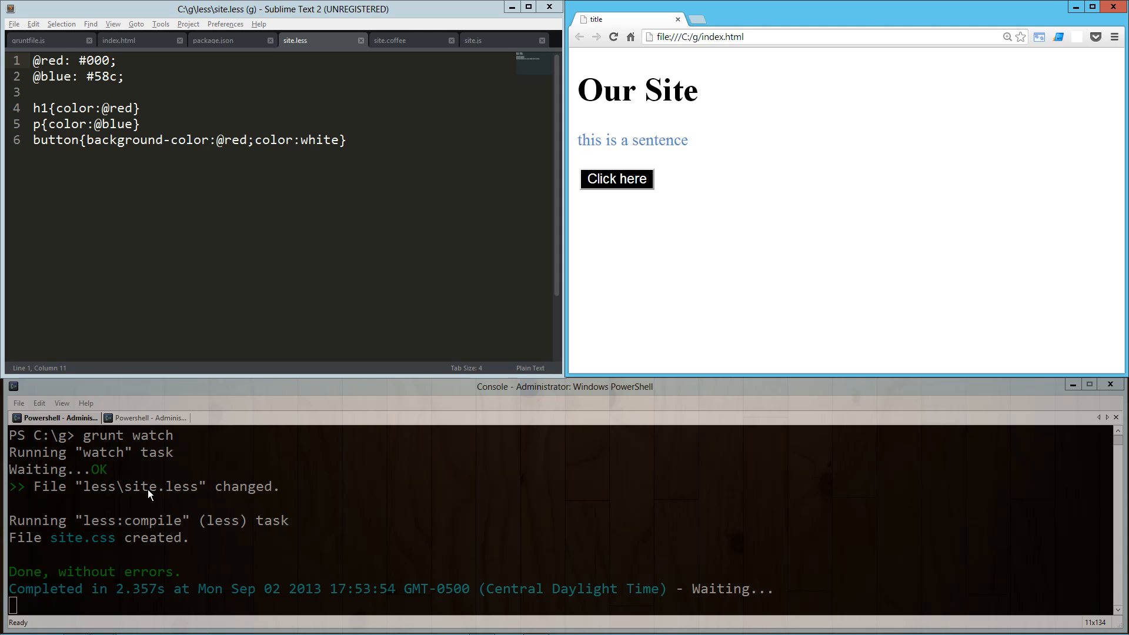
{"action": "mouse_move", "coordinate": [212, 481]}
{"action": "type", "text": "y"}
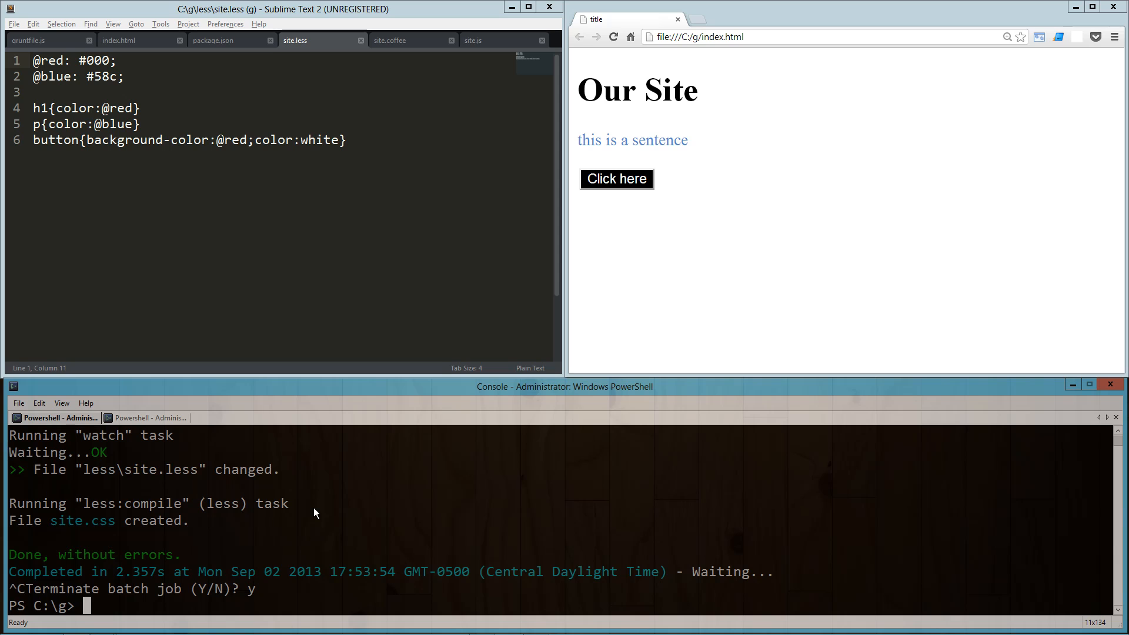
- Run npm install grunt-express --save-dev, then return to gruntfile.js
{"action": "type", "text": "npm in"}
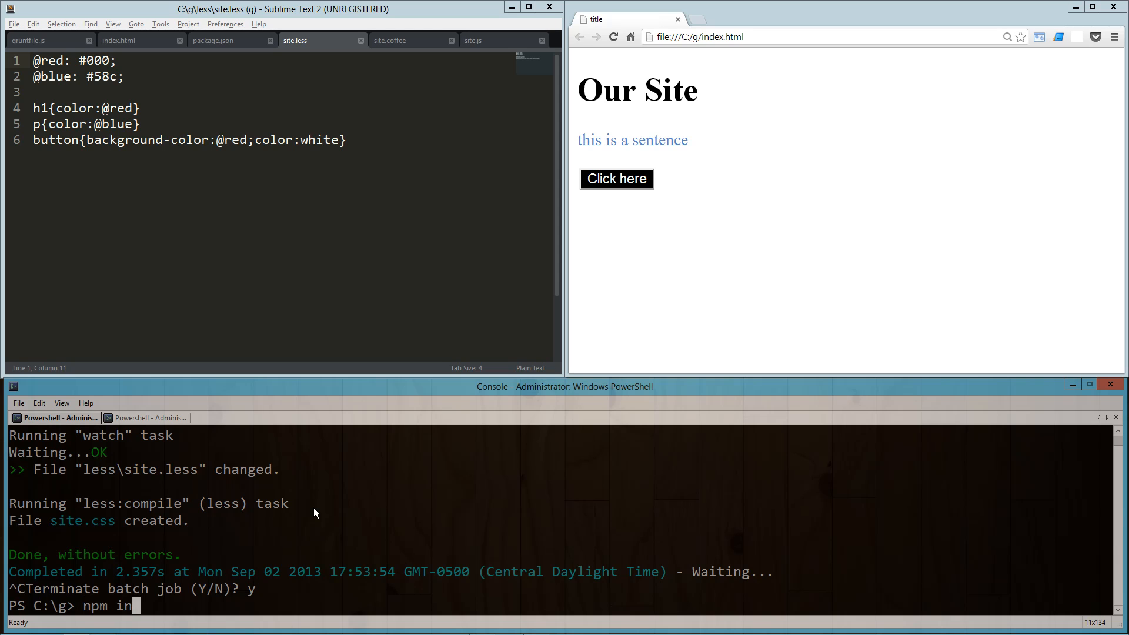
{"action": "type", "text": "stall"}
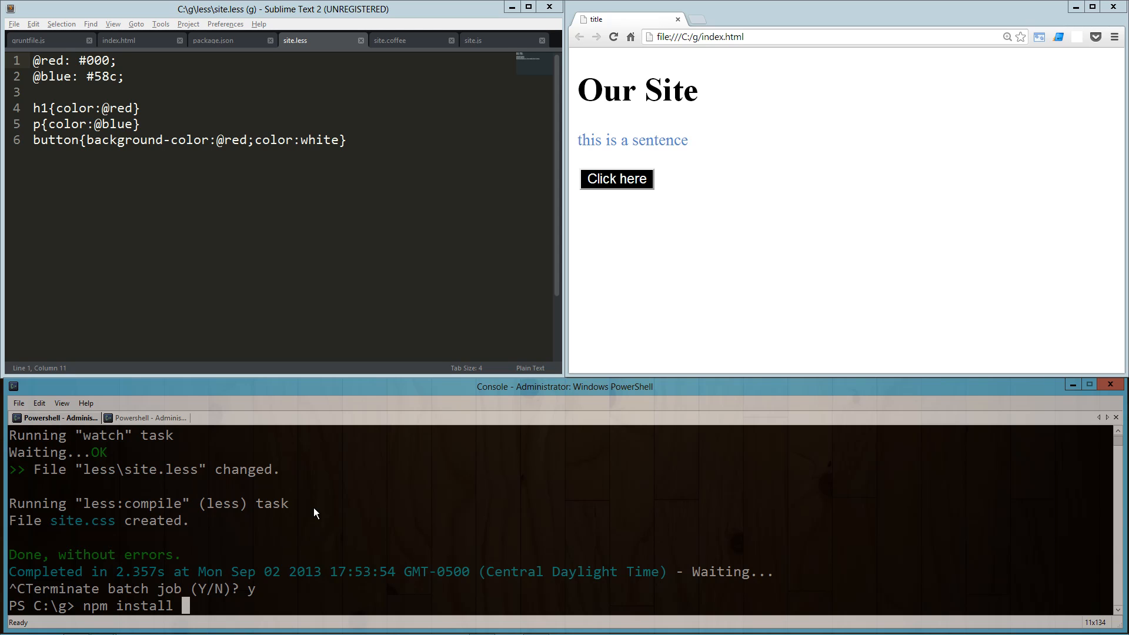
{"action": "type", "text": "grfu"}
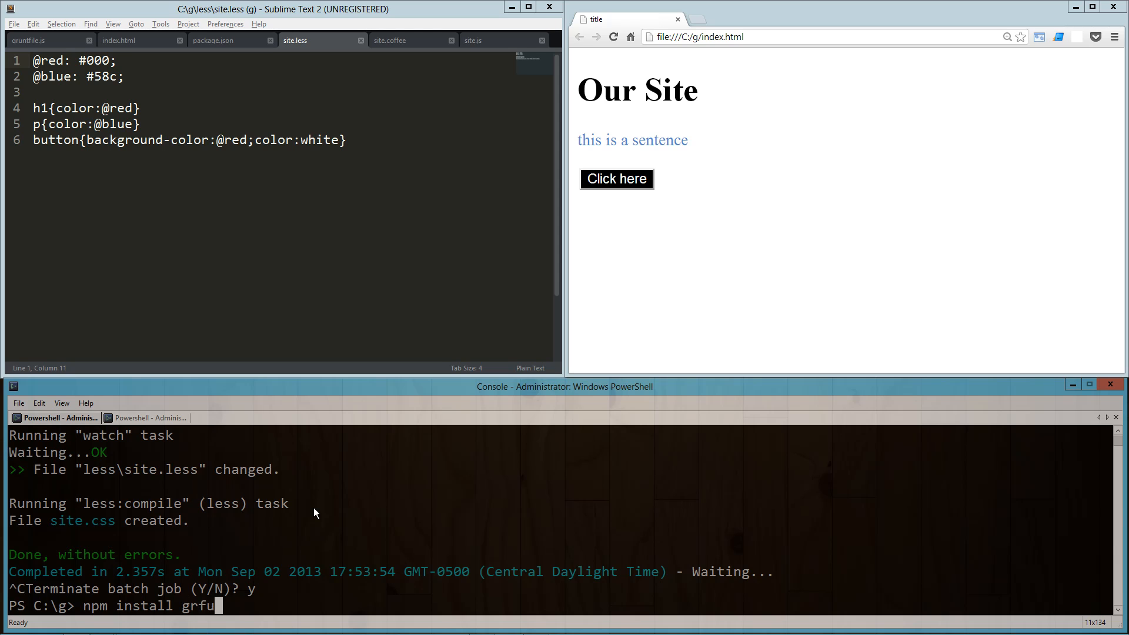
{"action": "key", "text": "BackSpace"}
{"action": "type", "text": "nt-express --save"}
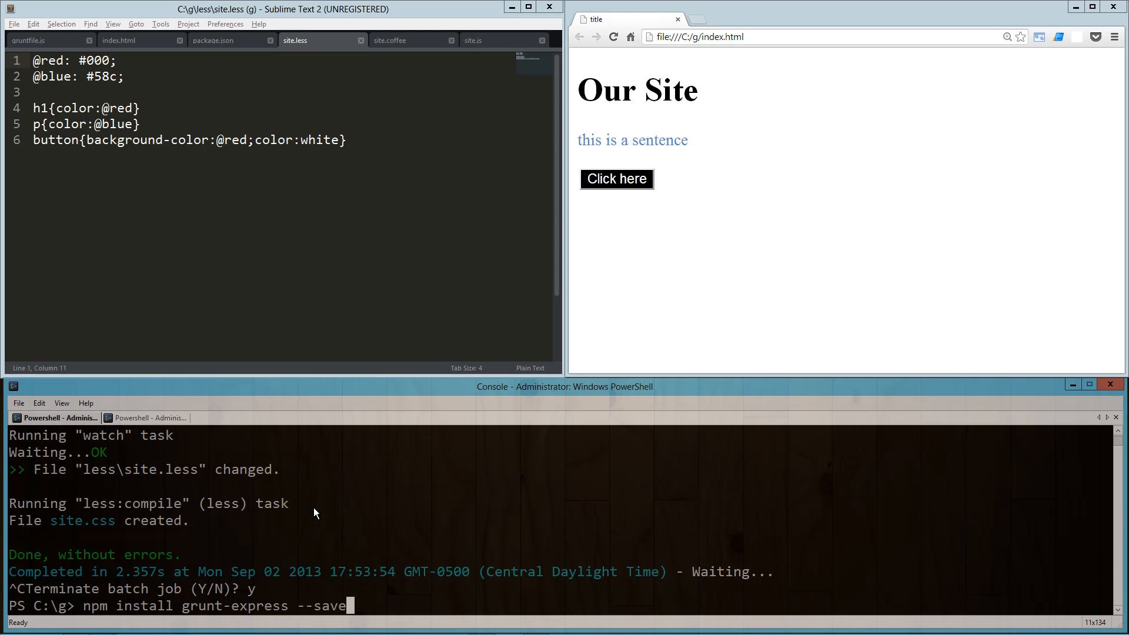
{"action": "type", "text": "-dev"}
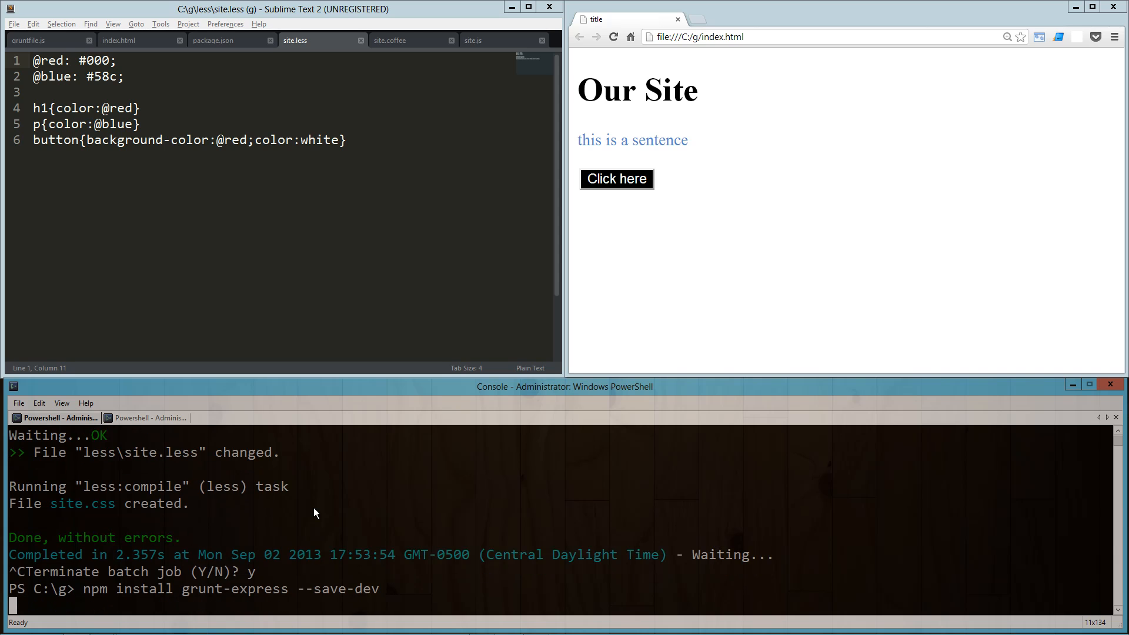
{"action": "key", "text": "Enter"}
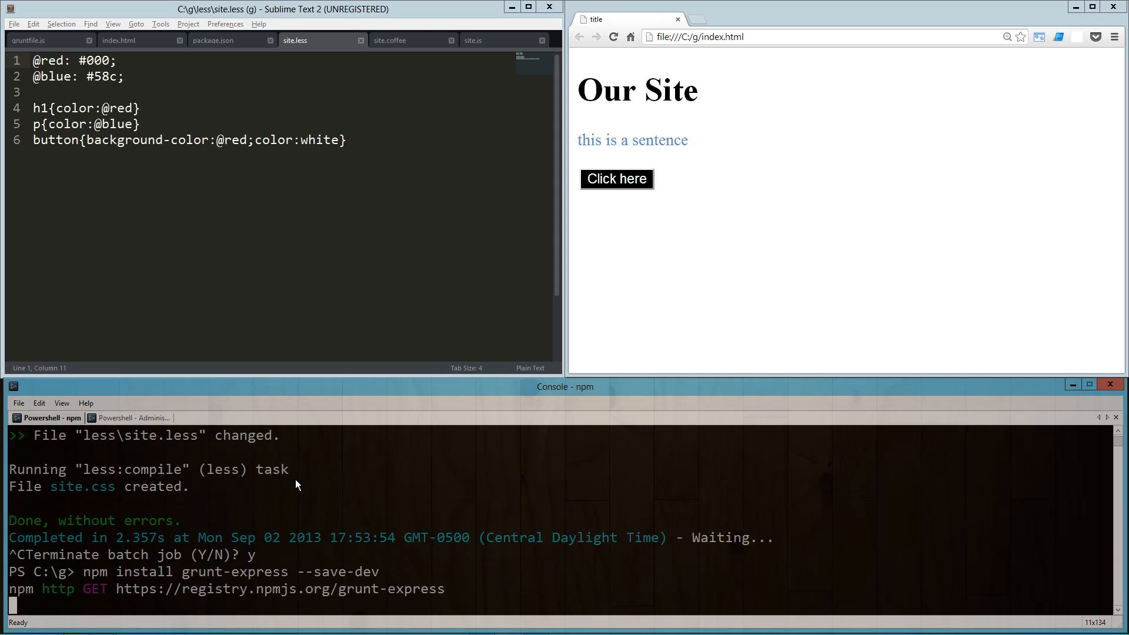
{"action": "left_click", "coordinate": [24, 41]}
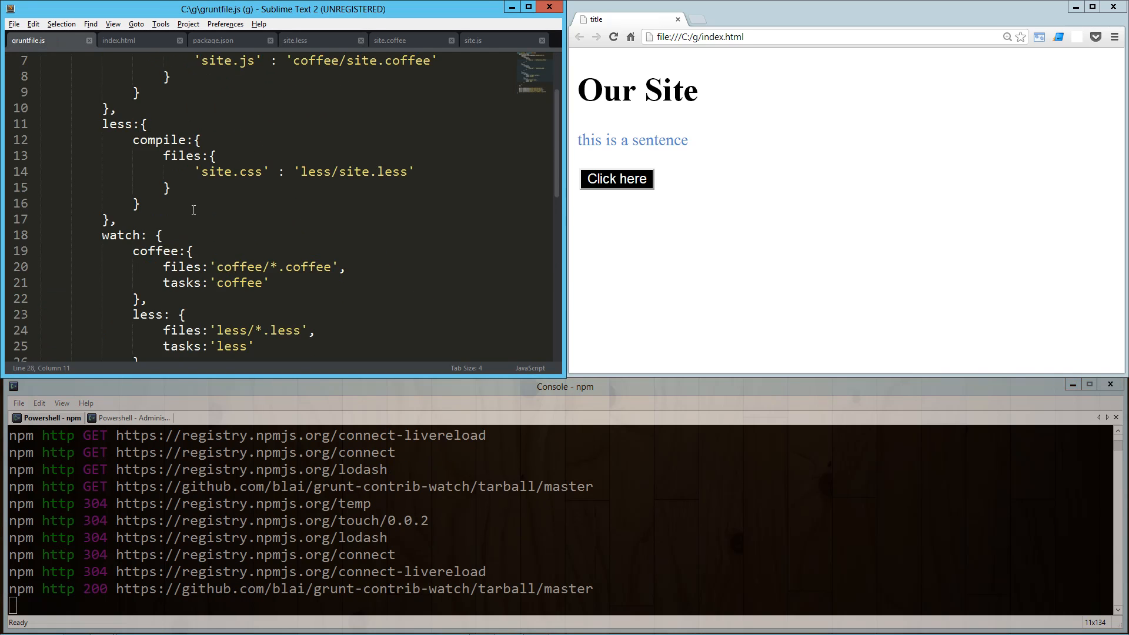
- Add an express:{all:{options:{}}} task after the watch block with port 9000
{"action": "scroll", "scroll_direction": "down", "scroll_amount": 3}
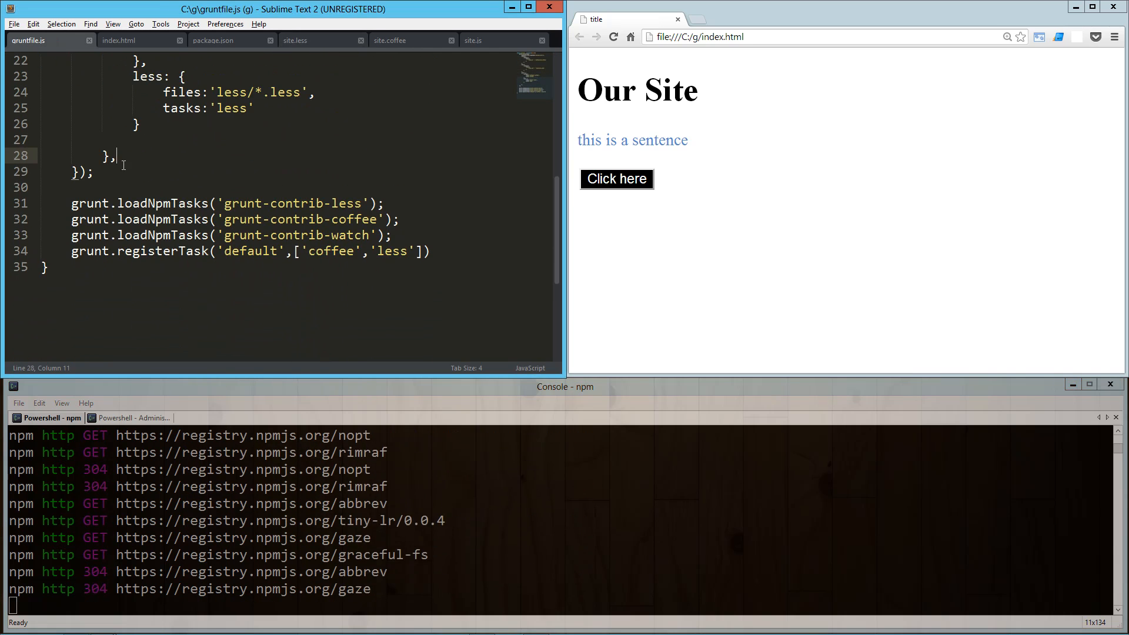
{"action": "key", "text": "Enter"}
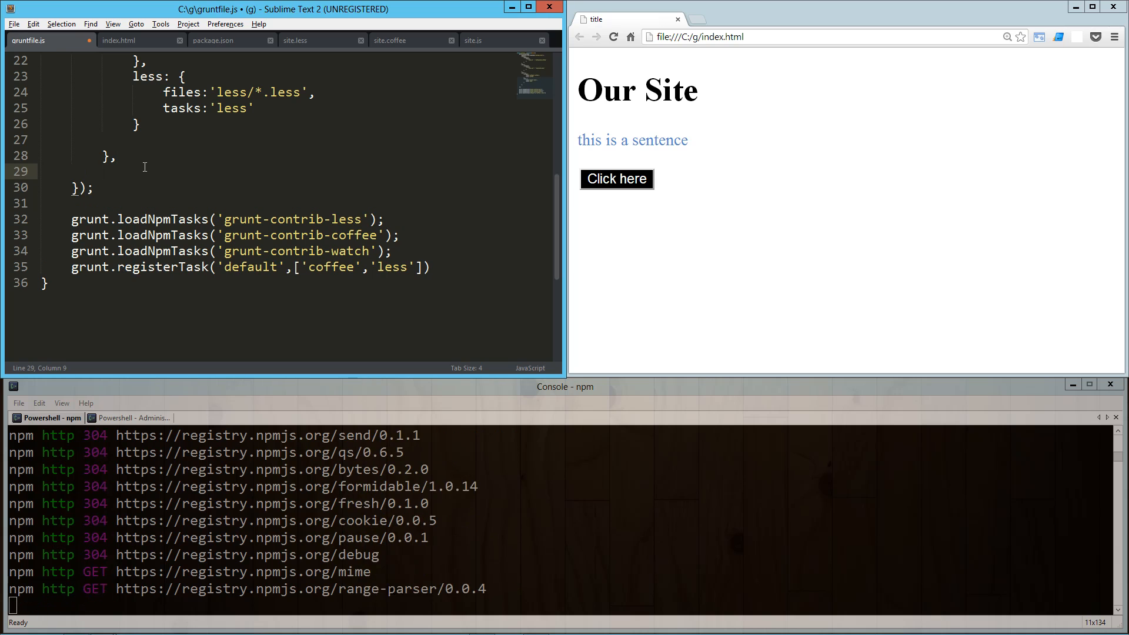
{"action": "type", "text": "express"}
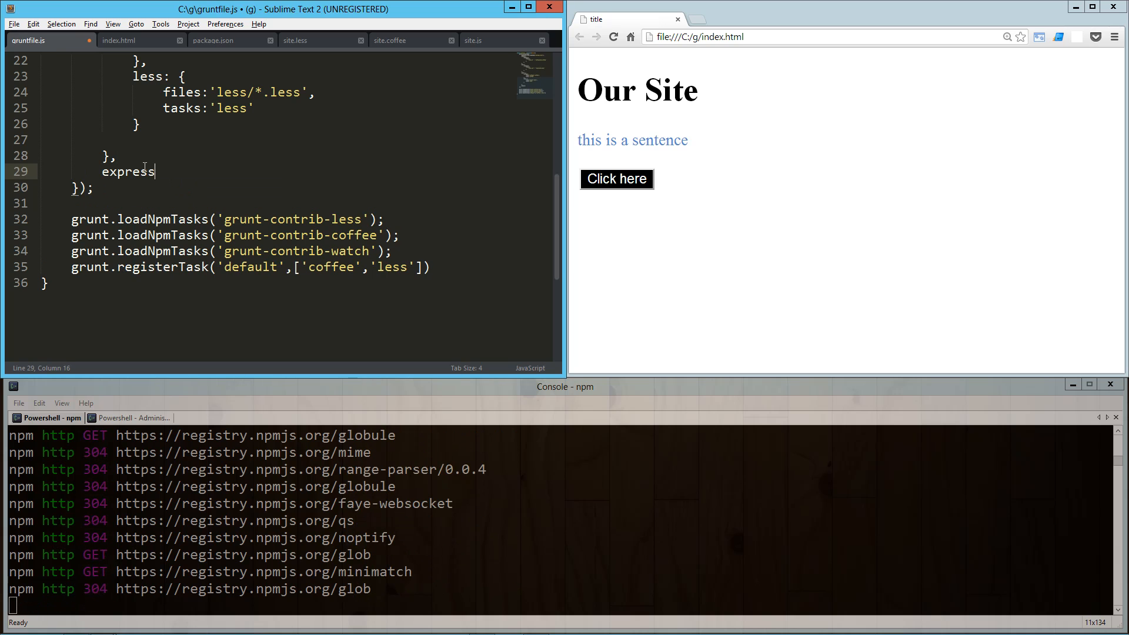
{"action": "type", "text": ":{"}
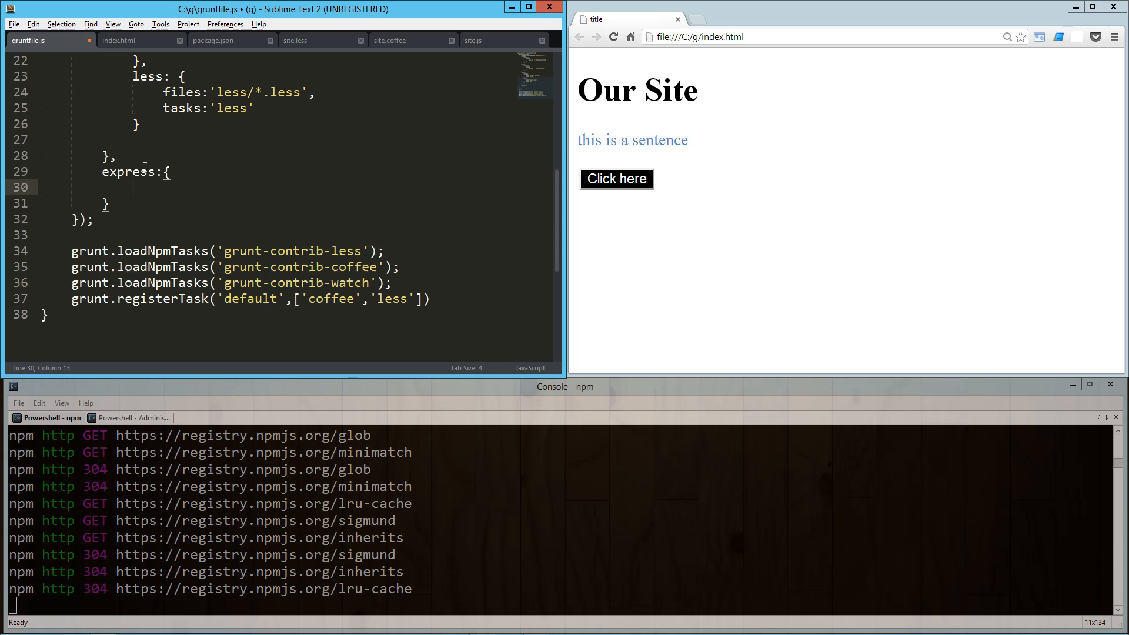
{"action": "type", "text": "all:{}"}
{"action": "type", "text": "options:{"}
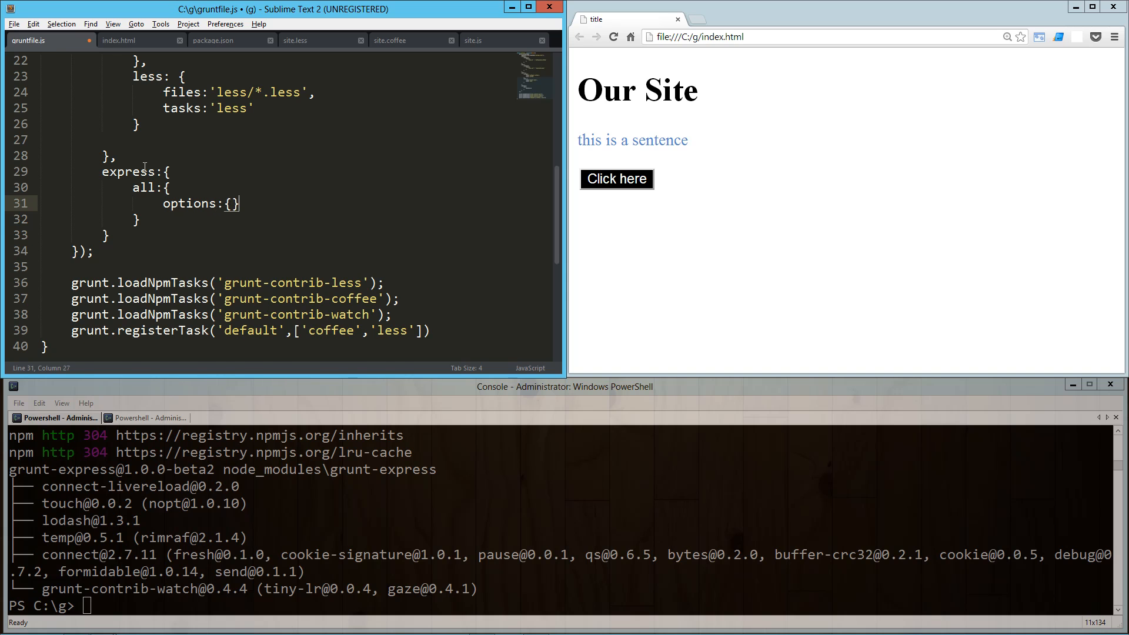
{"action": "type", "text": "port"}
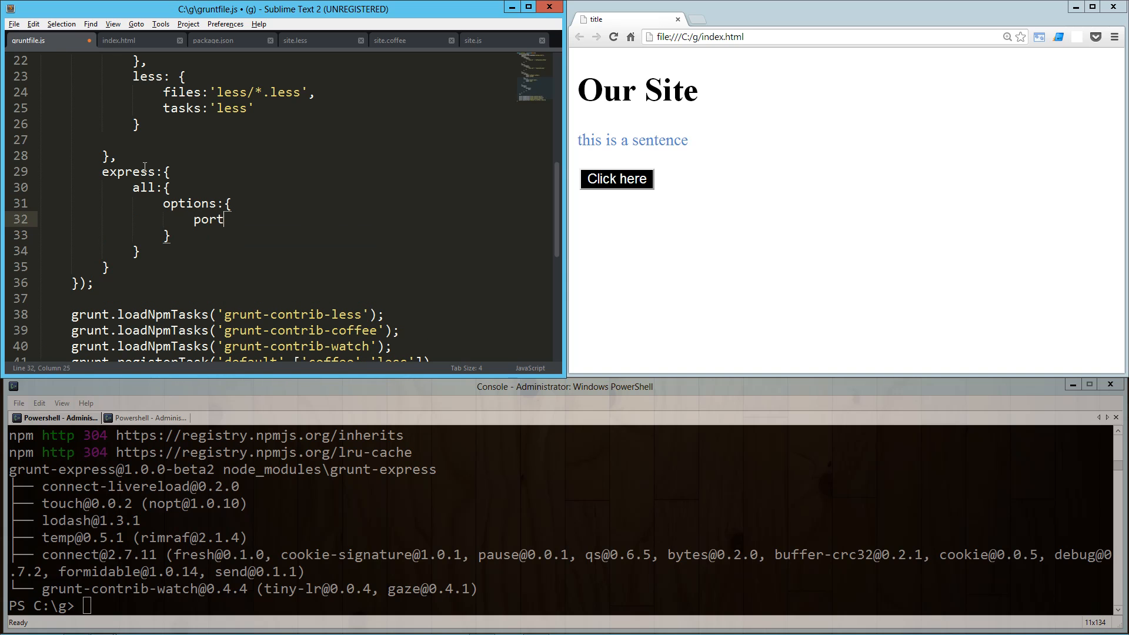
{"action": "type", "text": ":"}
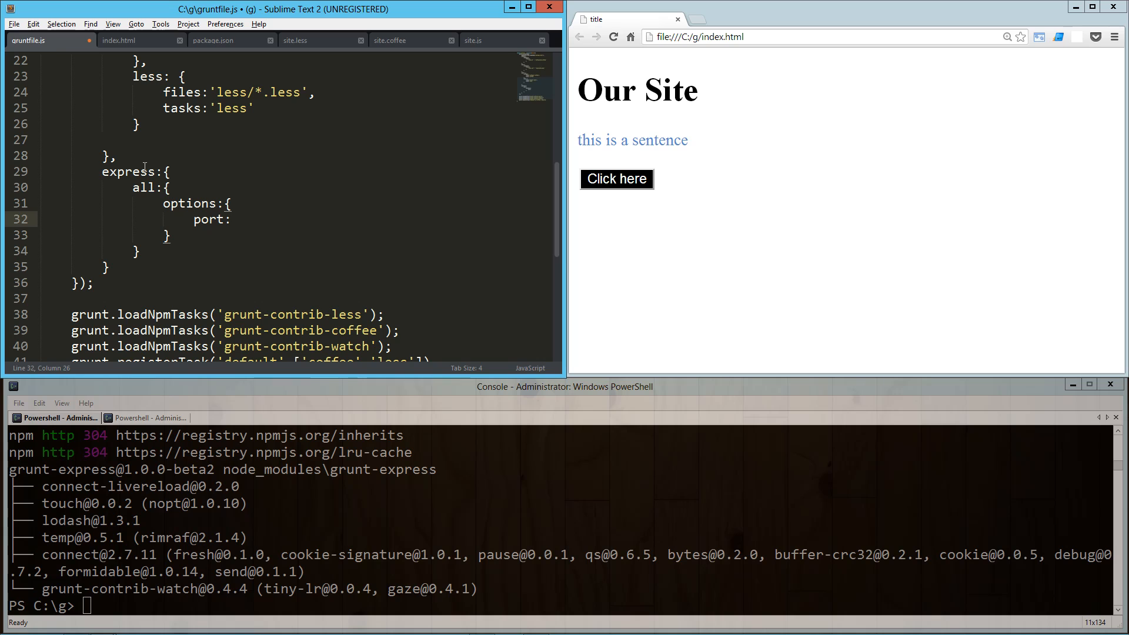
{"action": "type", "text": "9000,"}
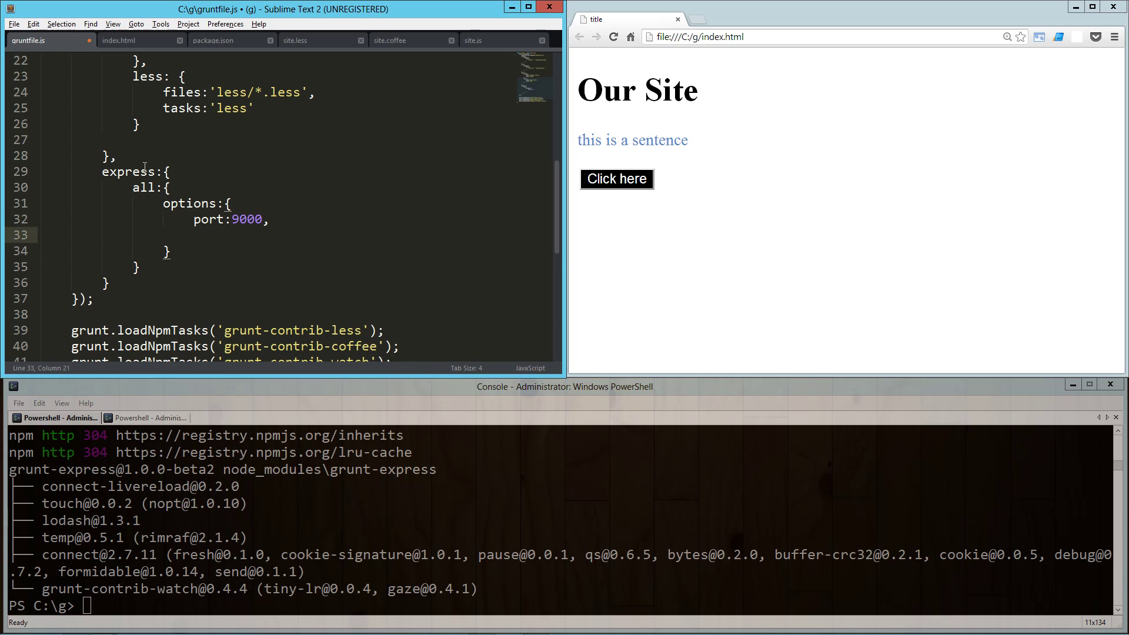
- Add hostname 'localhost', base '.' and livereload true to the express options and save
{"action": "type", "text": "hostnam"}
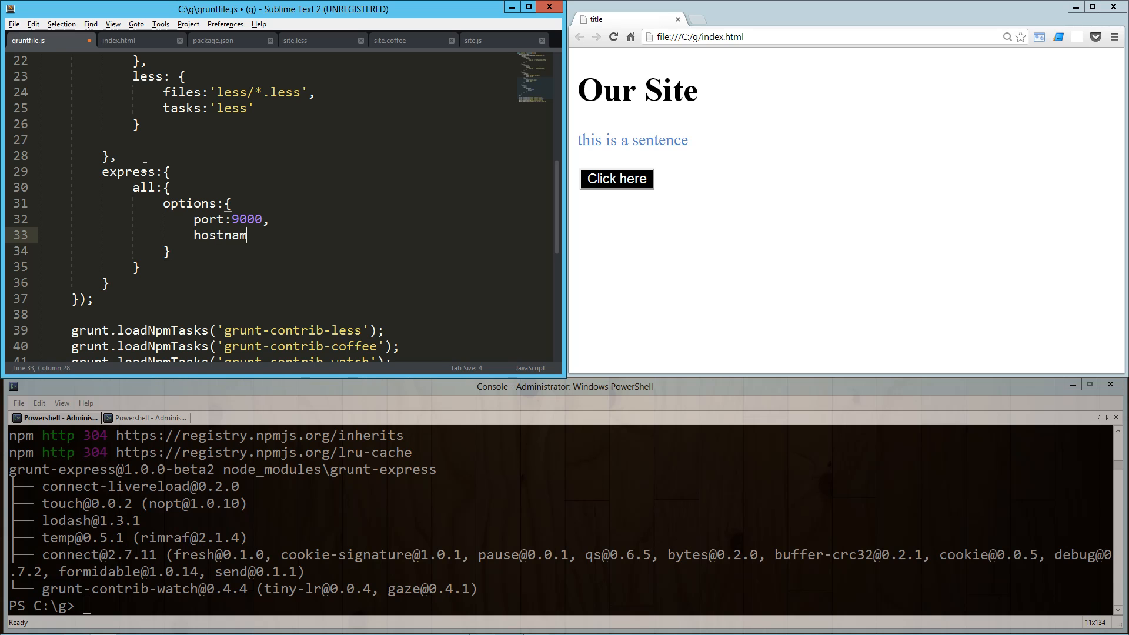
{"action": "type", "text": "e:''"}
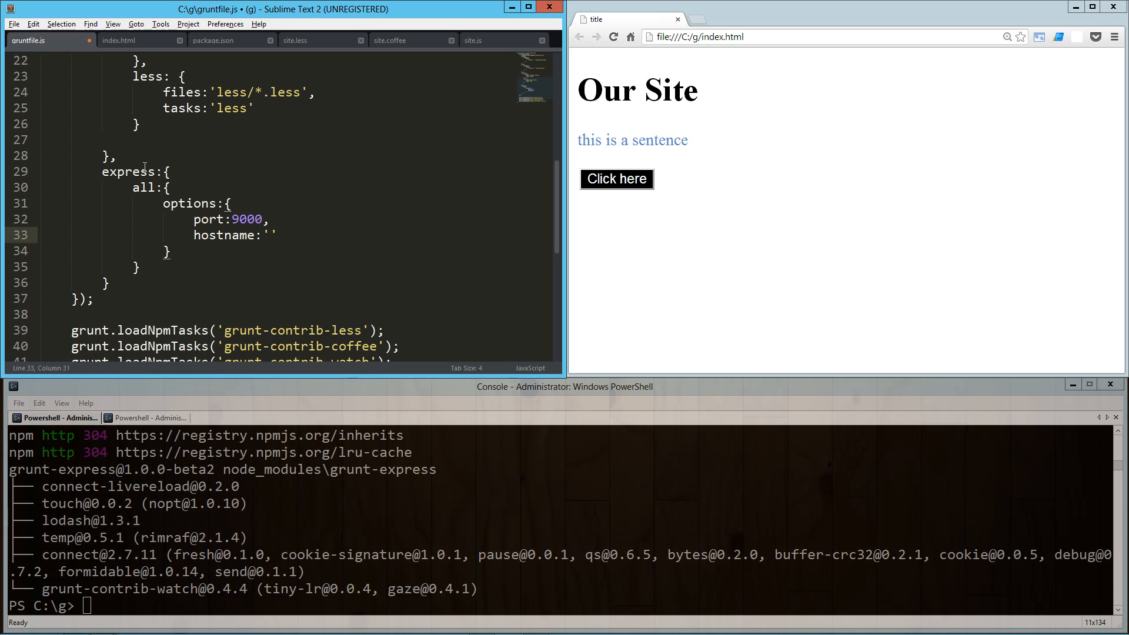
{"action": "type", "text": "localhost"}
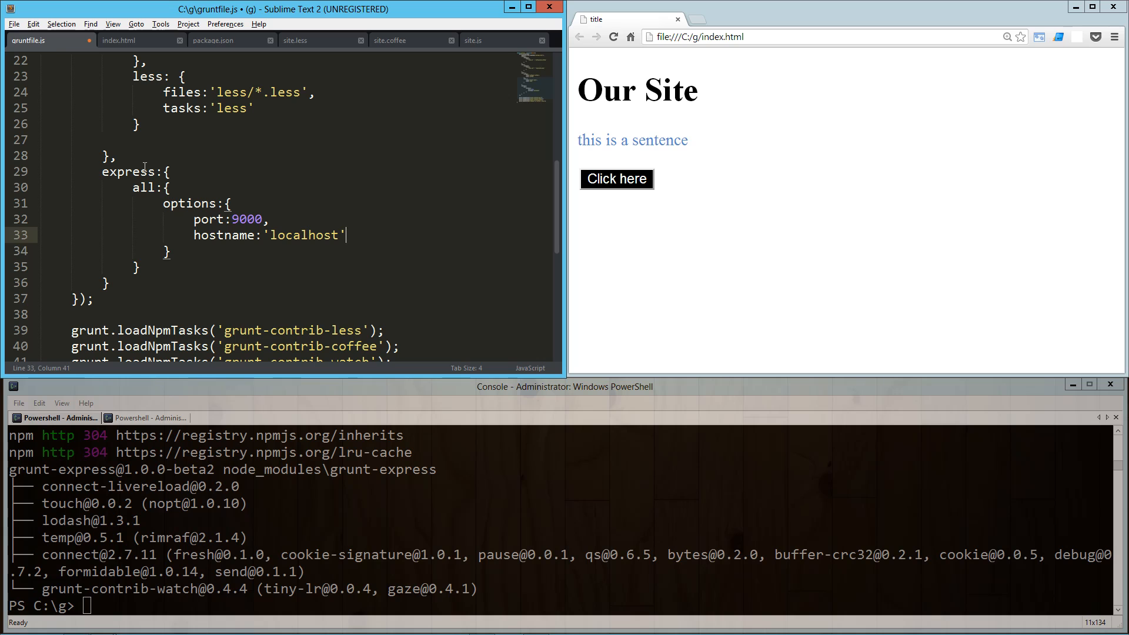
{"action": "key", "text": "enter"}
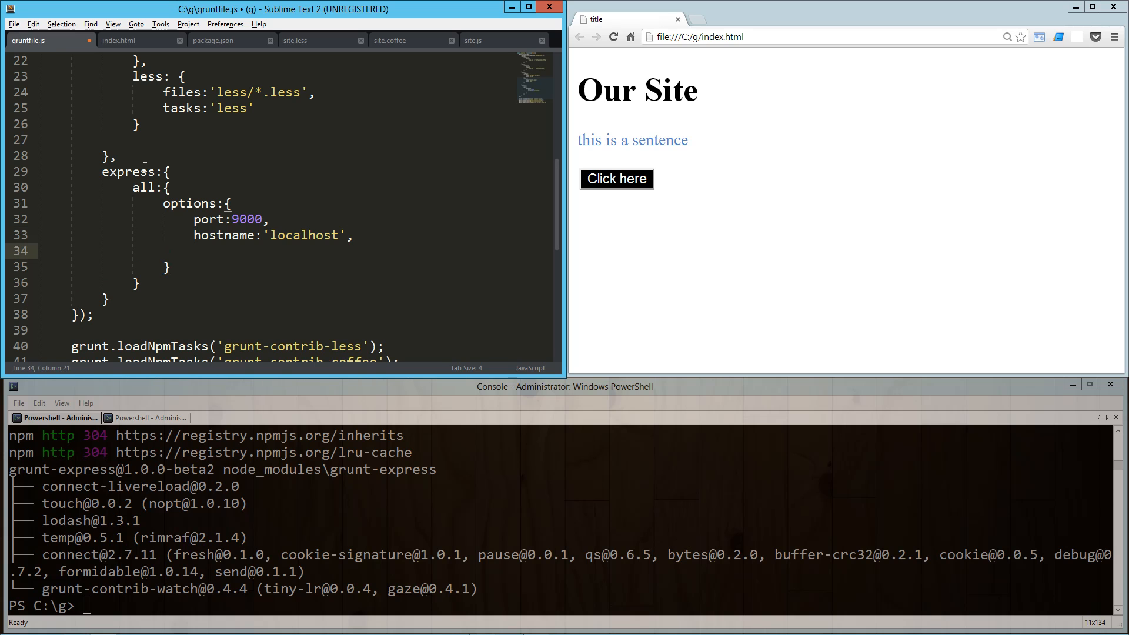
{"action": "type", "text": "base:"}
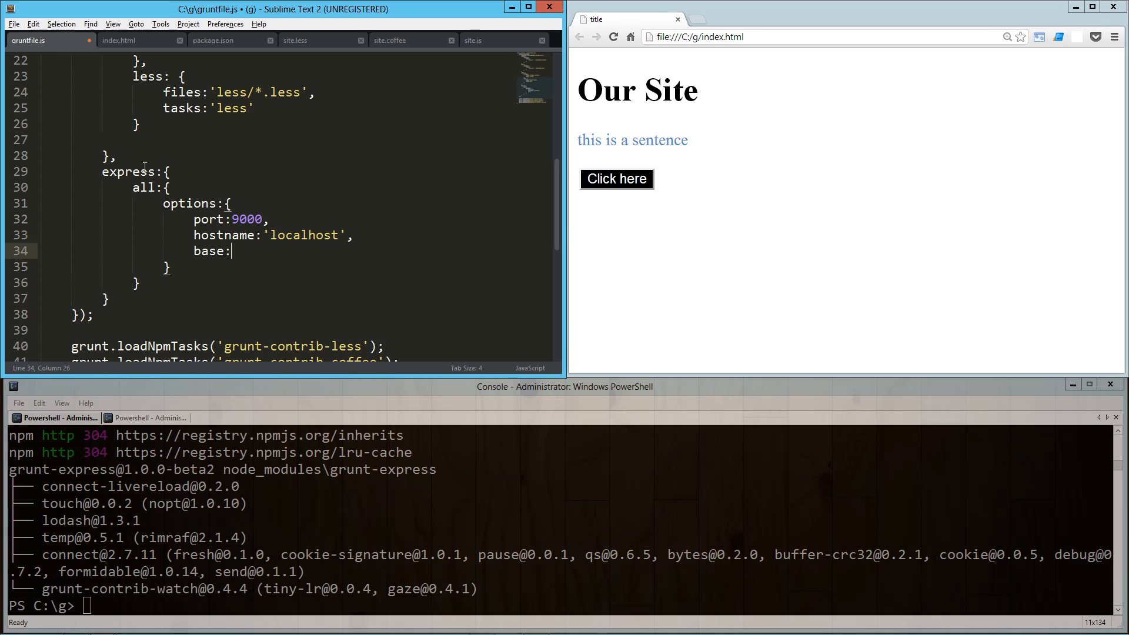
{"action": "type", "text": "''"}
{"action": "type", "text": "liverealo"}
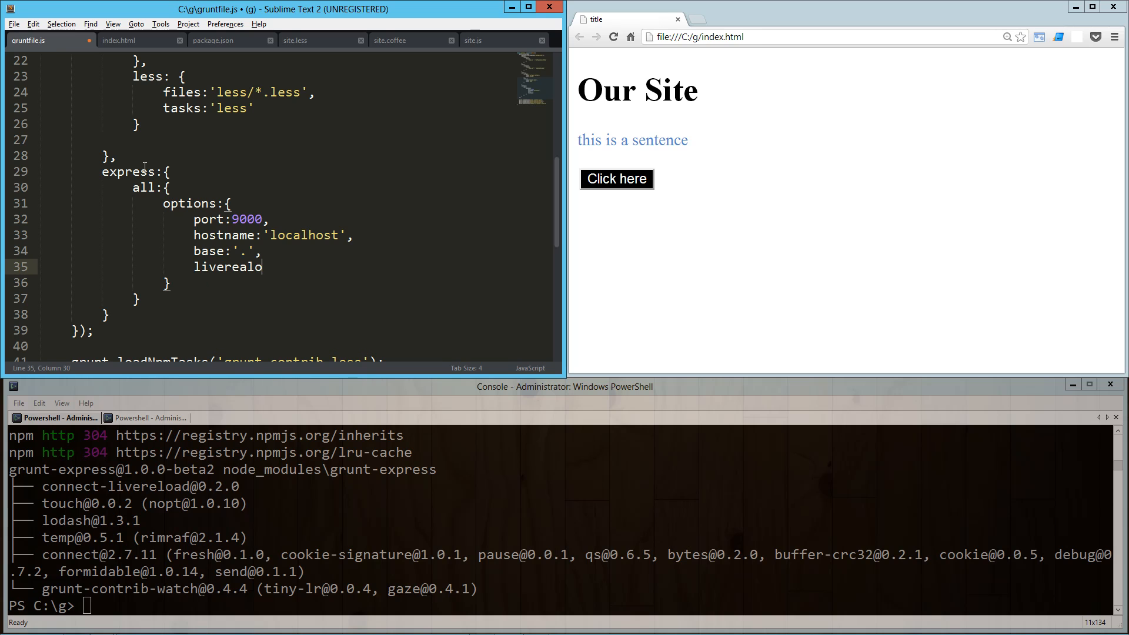
{"action": "type", "text": ":true"}
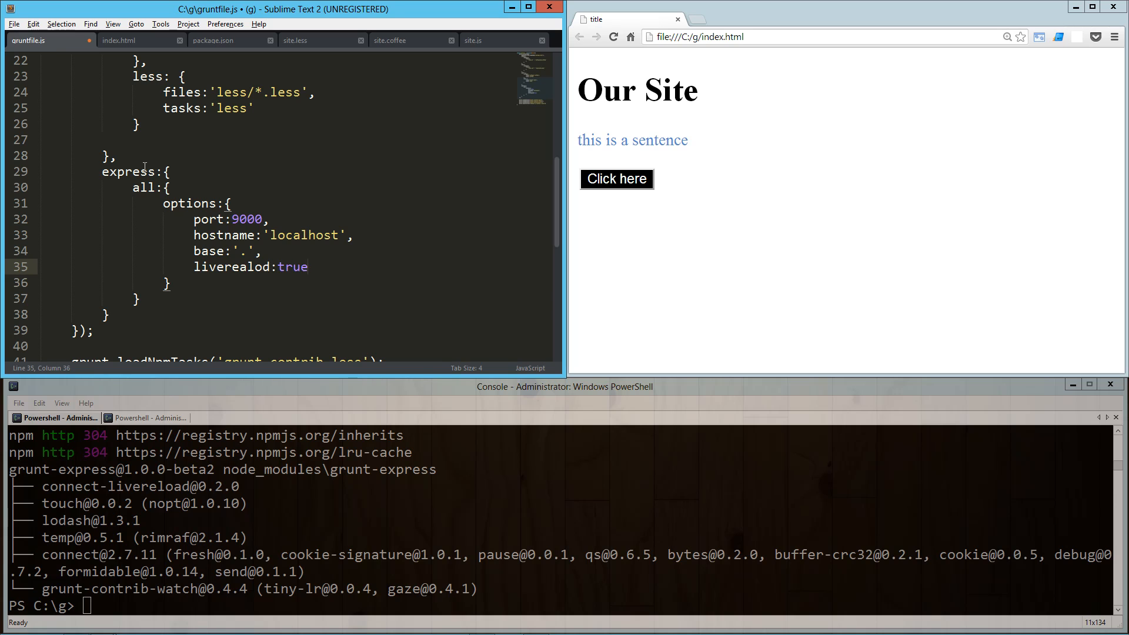
{"action": "key", "text": "ctrl+s"}
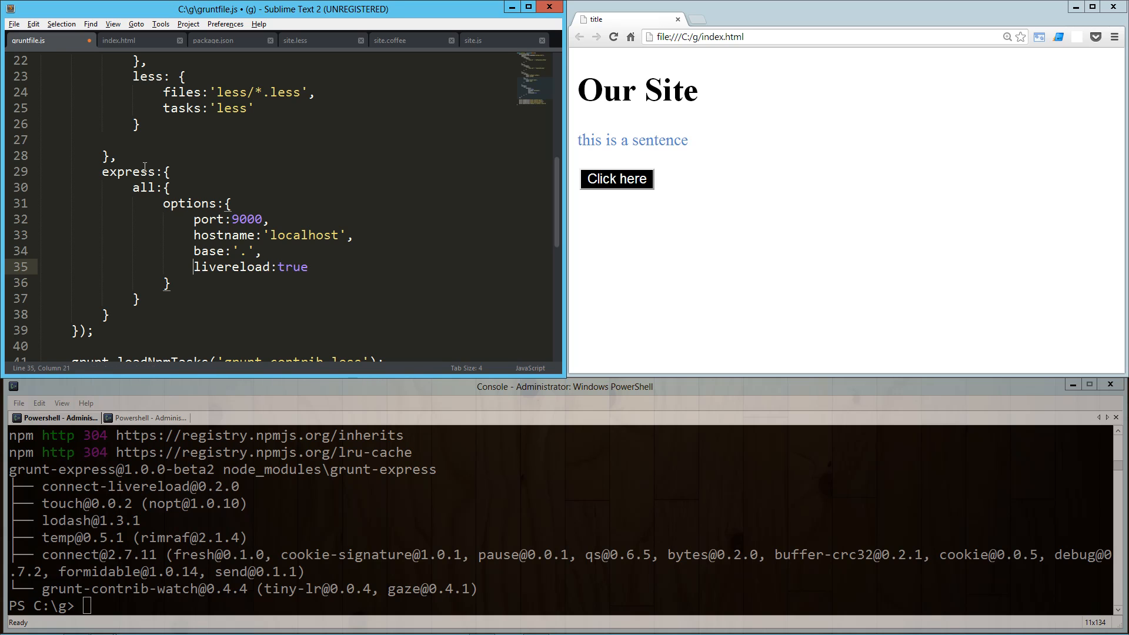
{"action": "key", "text": "ctrl+s"}
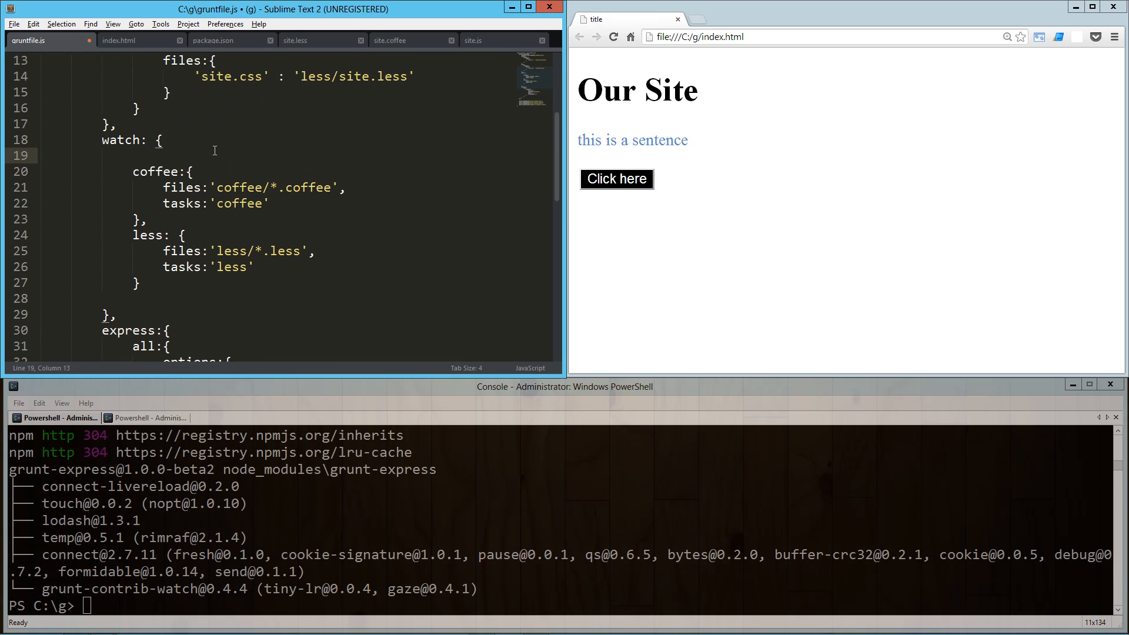
- Give the watch task options:{livereload:true} and save gruntfile.js
{"action": "type", "text": "options:"}
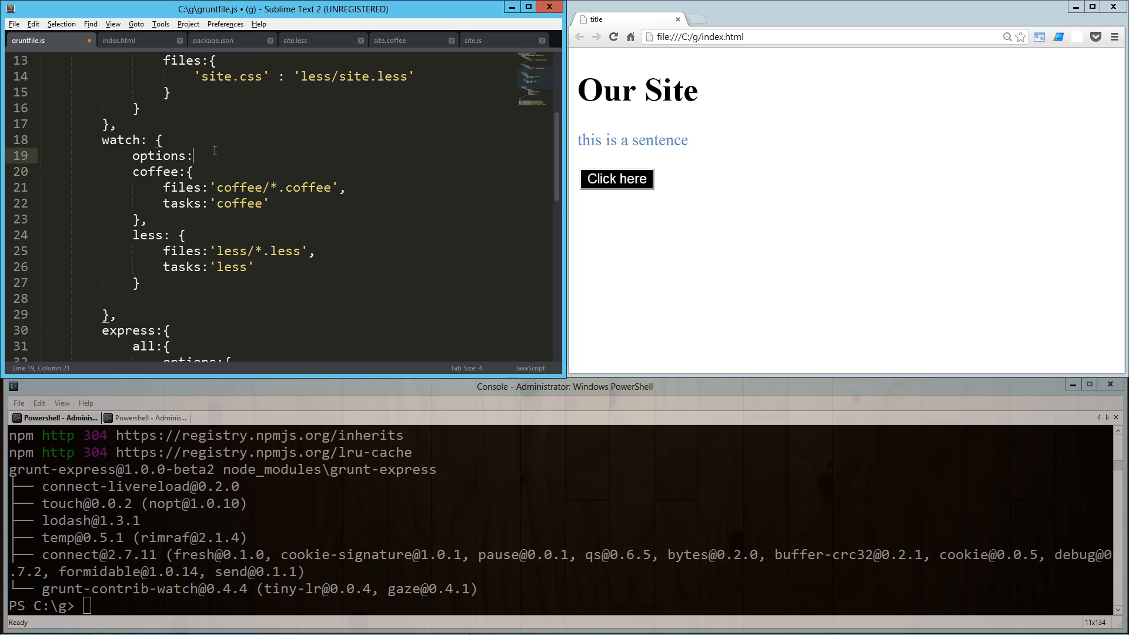
{"action": "type", "text": "{},"}
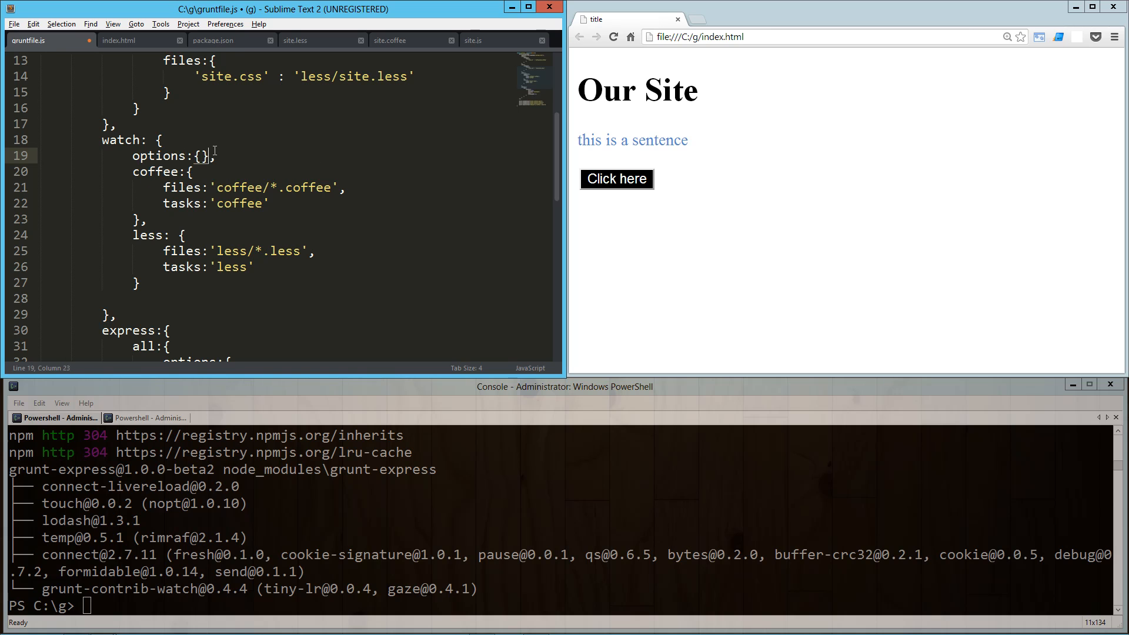
{"action": "type", "text": "livereloa"}
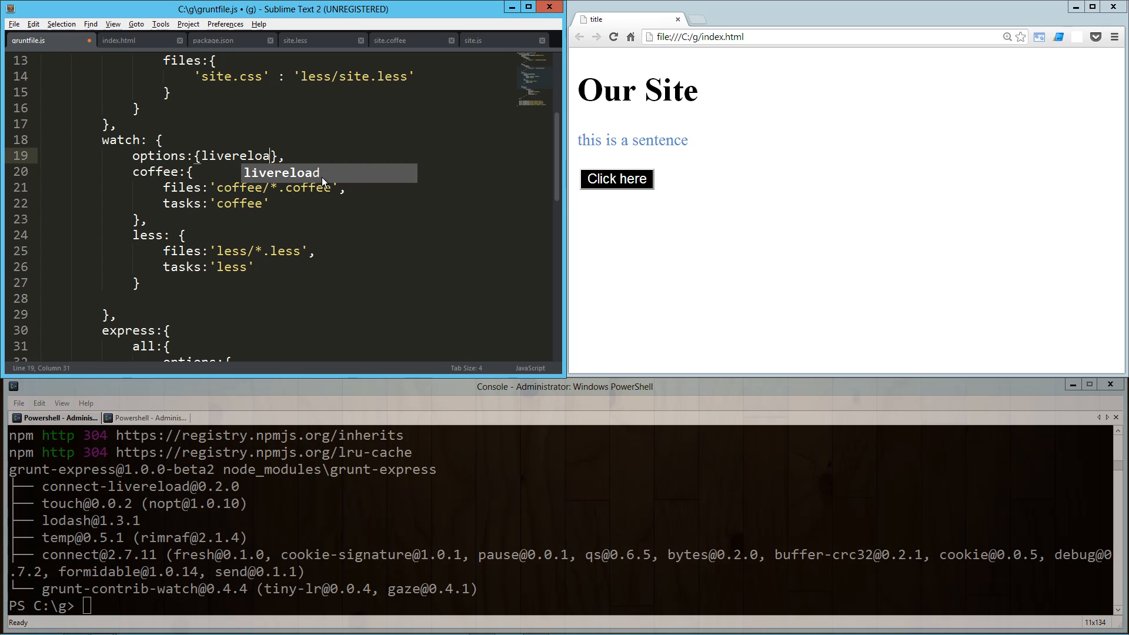
{"action": "type", "text": ":true"}
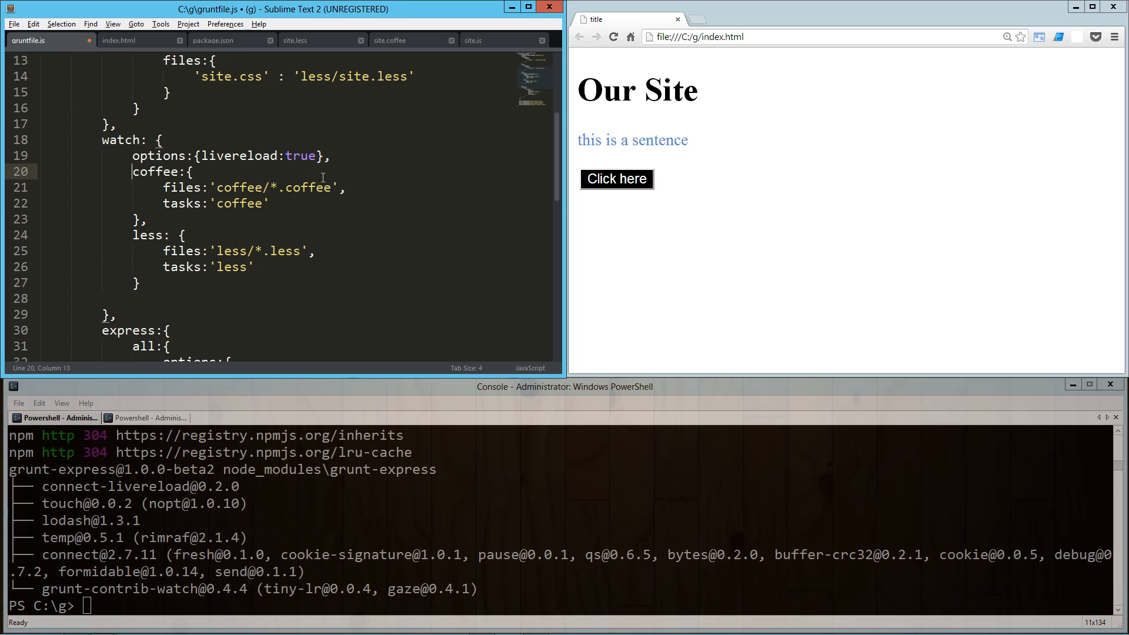
{"action": "key", "text": "ctrl+s"}
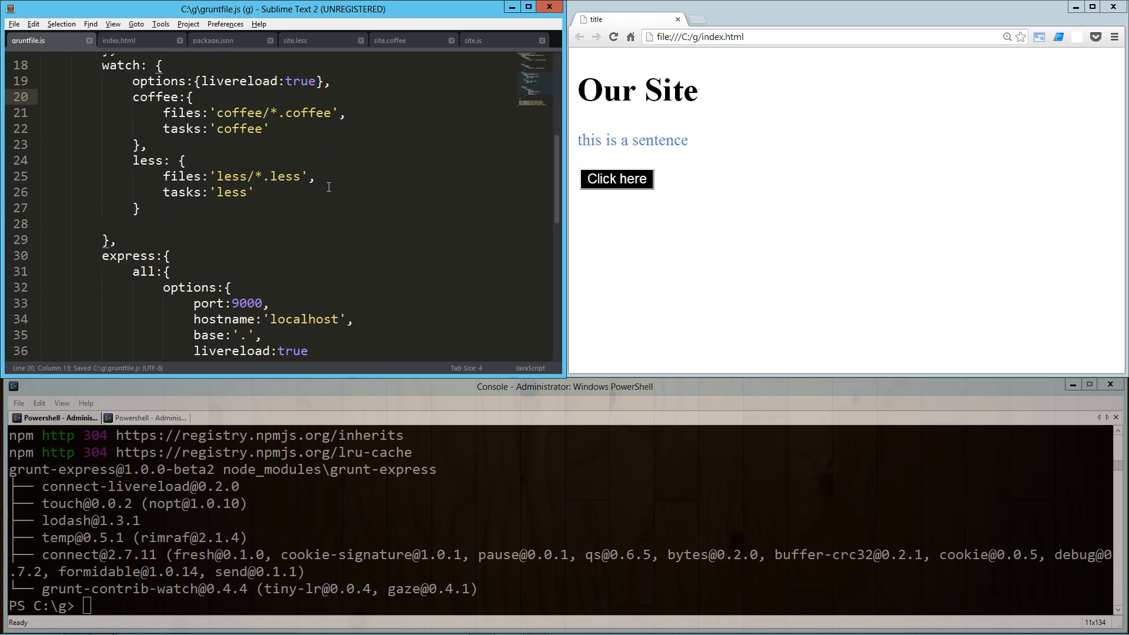
{"action": "scroll", "scroll_direction": "down", "scroll_amount": 3}
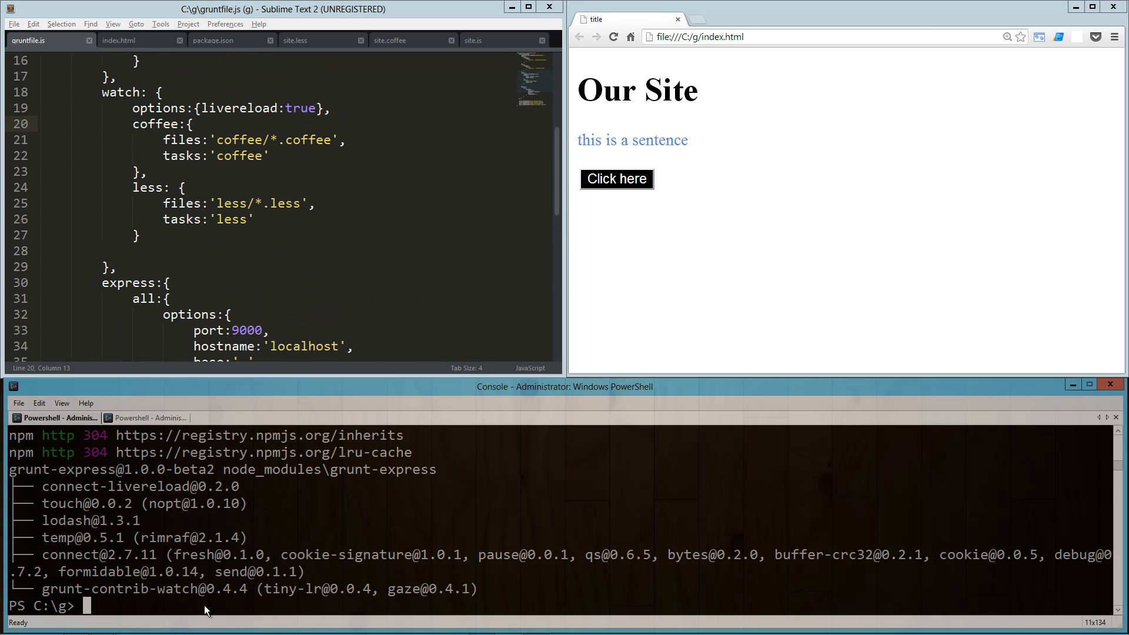
- Load grunt-express, register a 'server' task running ['express','watch'], save, and run grunt server
{"action": "type", "text": "grunt"}
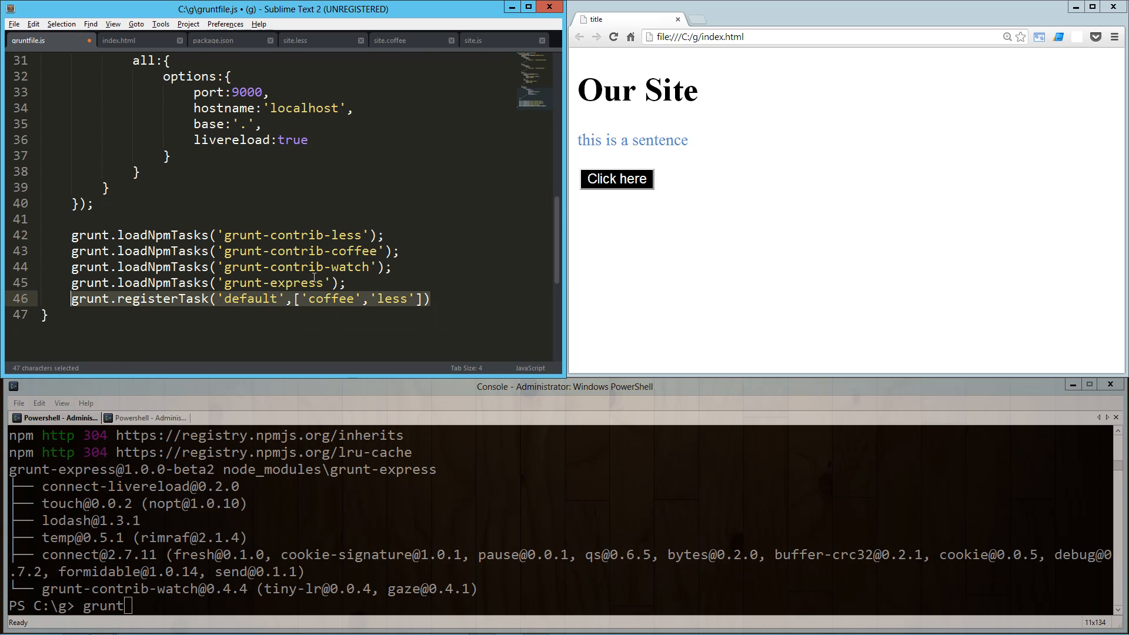
{"action": "key", "text": "ctrl+v"}
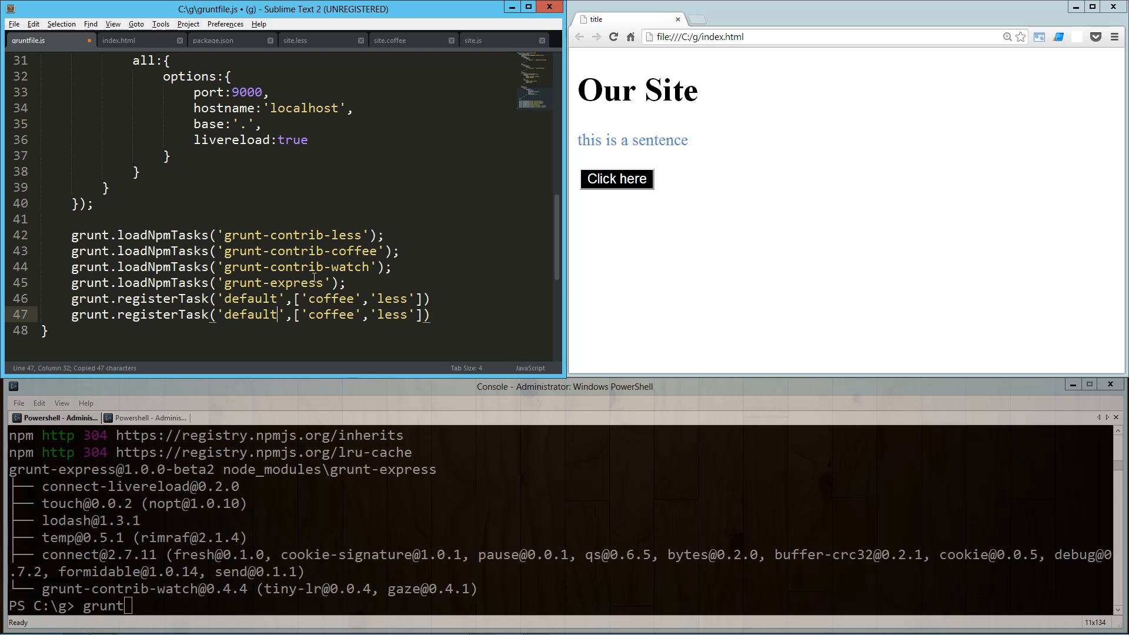
{"action": "type", "text": "server"}
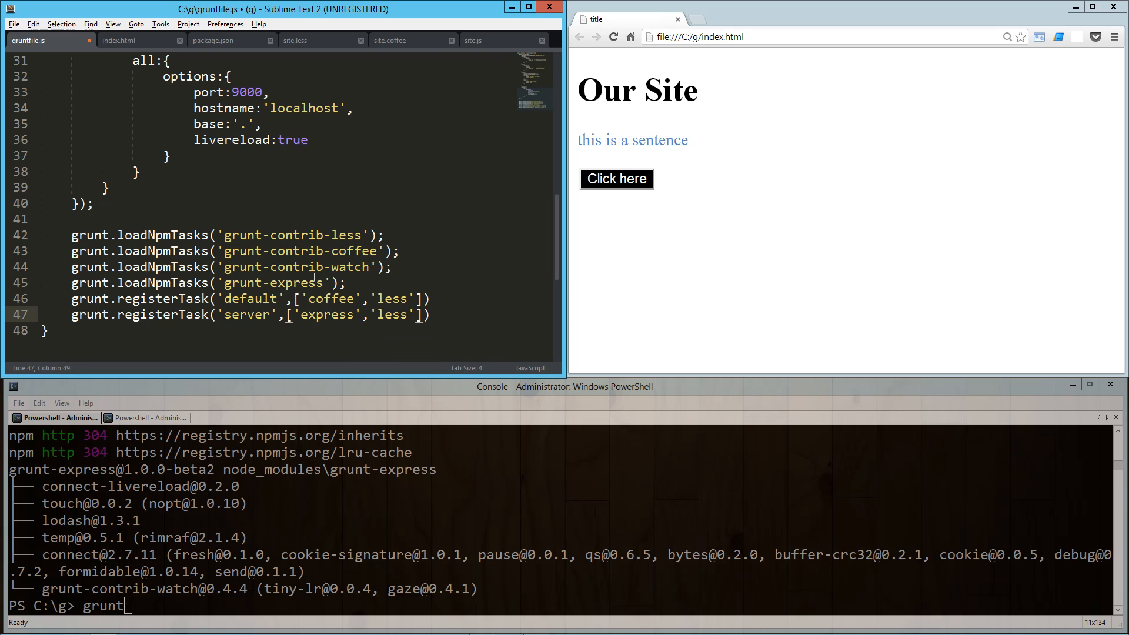
{"action": "type", "text": "watch"}
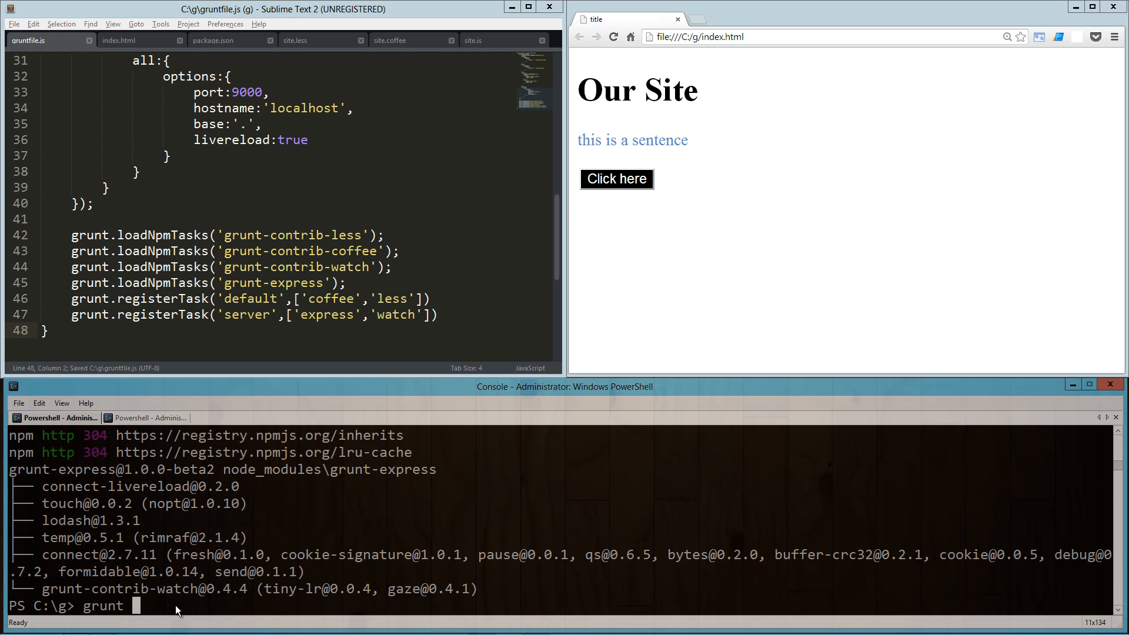
{"action": "type", "text": "server"}
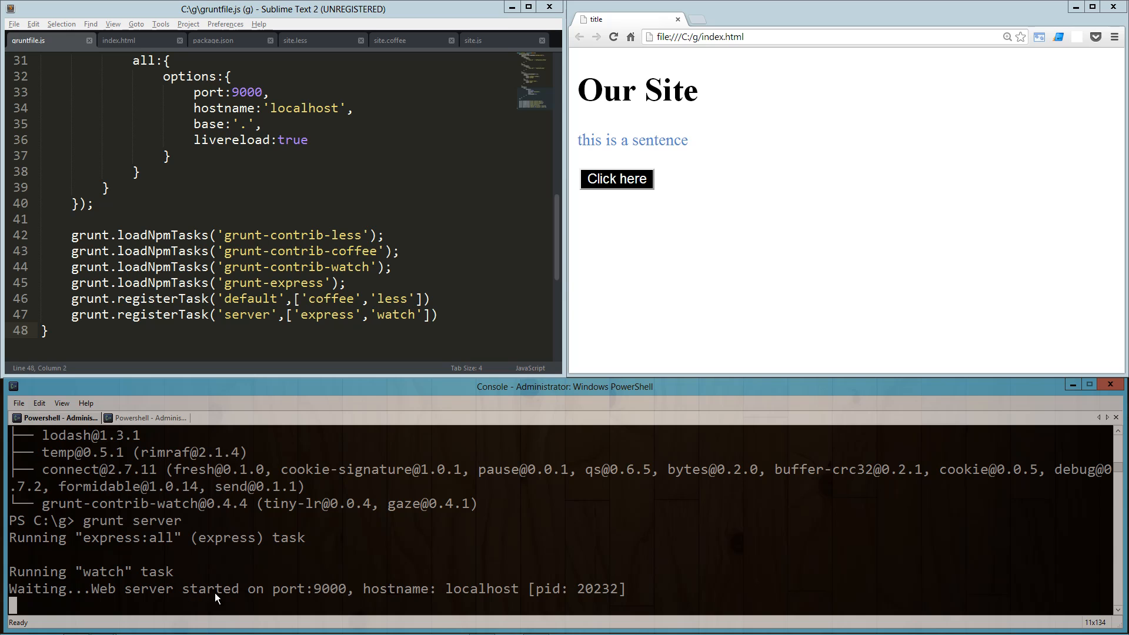
- Load localhost:9000 in Chrome, see Cannot GET /, and select the base value in gruntfile.js
{"action": "left_click", "coordinate": [706, 37]}
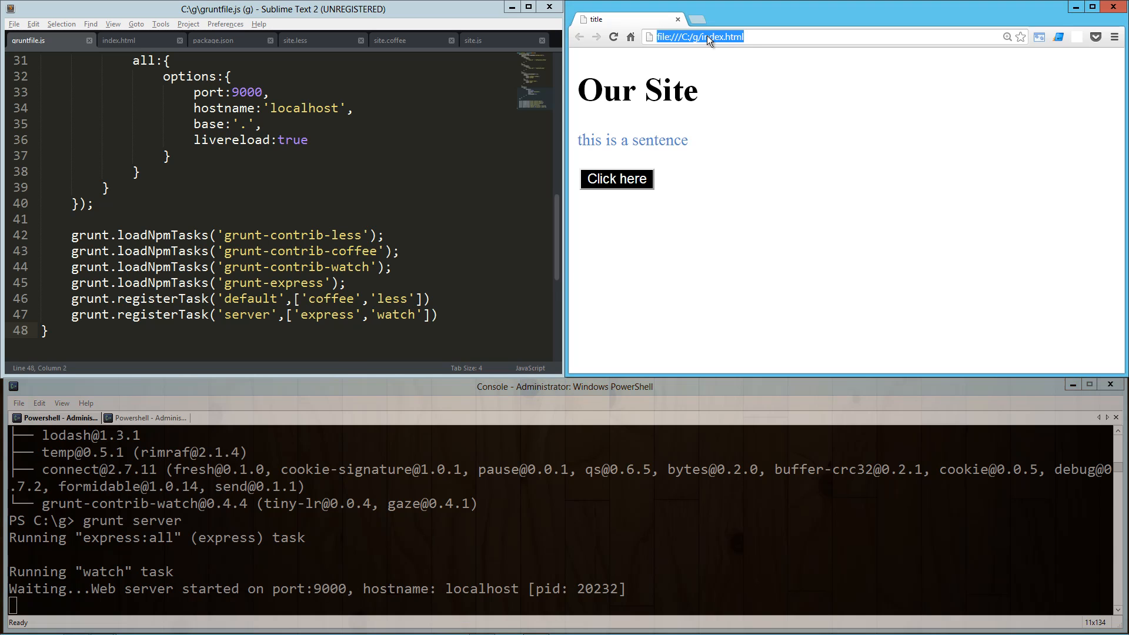
{"action": "type", "text": "live.twit.tv"}
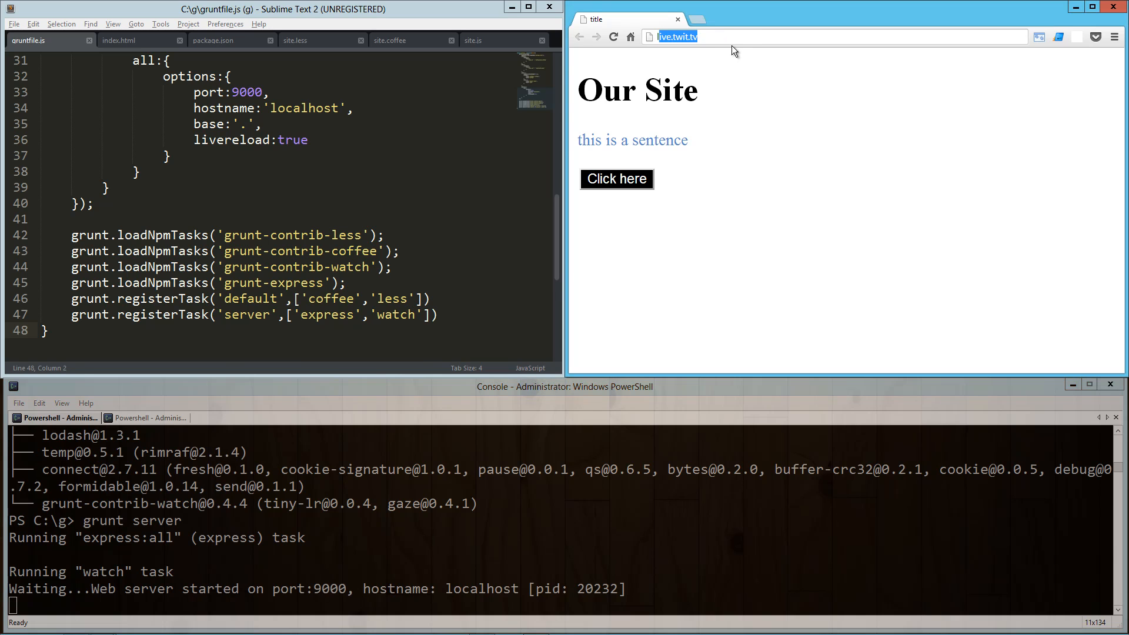
{"action": "type", "text": "localhost:9000"}
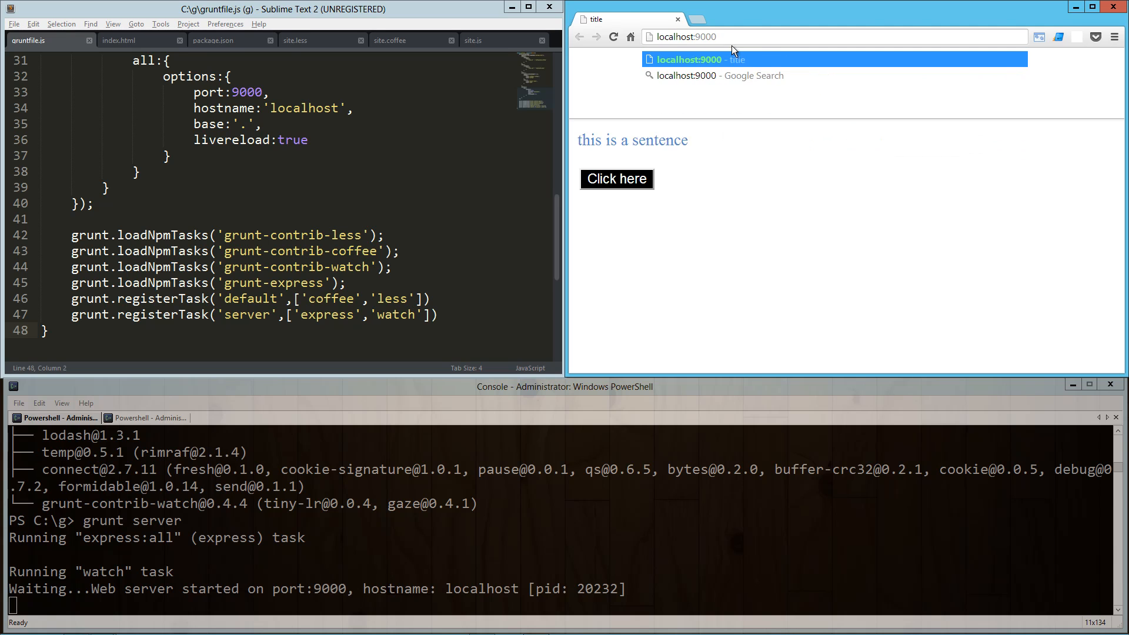
{"action": "left_click", "coordinate": [694, 59]}
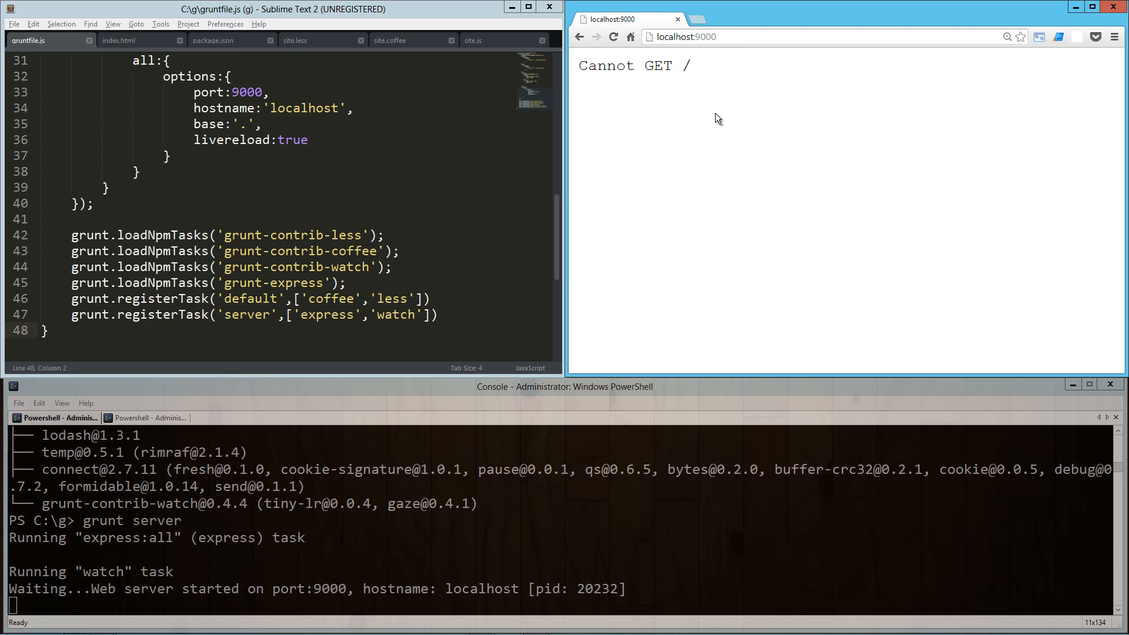
{"action": "double_click", "coordinate": [247, 92]}
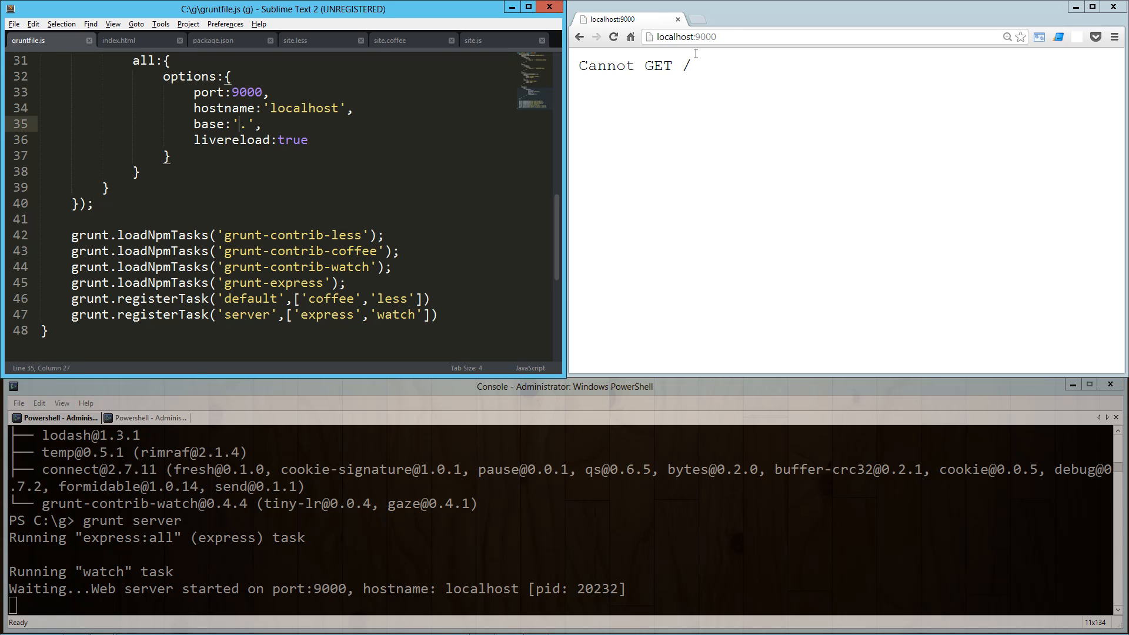
- Change base:'.' to bases:['.'], save, and restart grunt server
{"action": "type", "text": "http"}
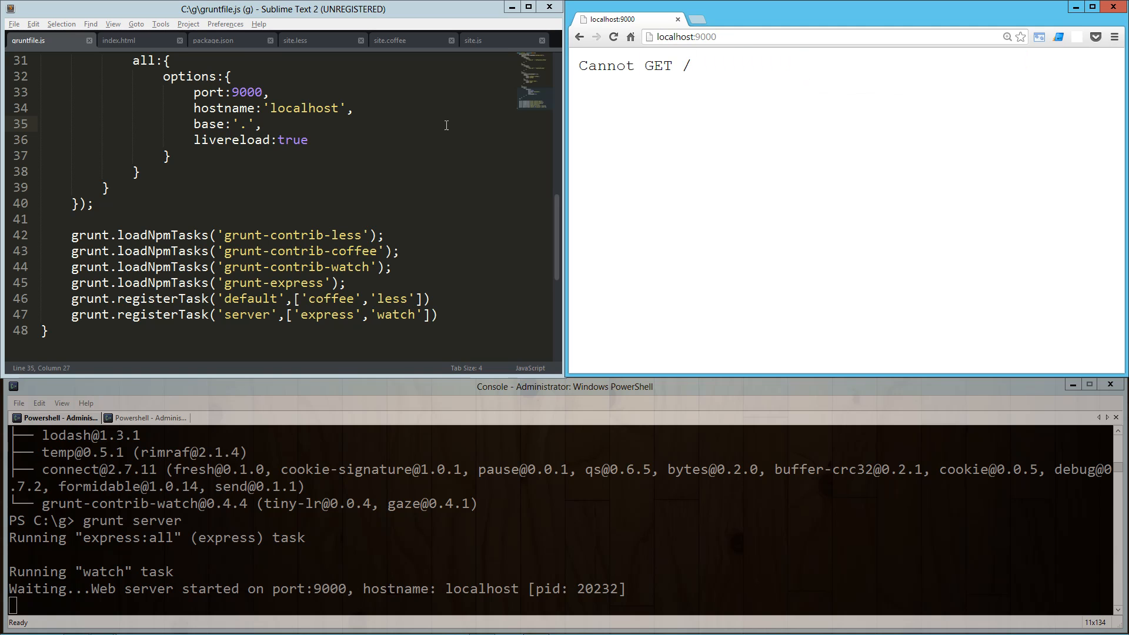
{"action": "type", "text": "s"}
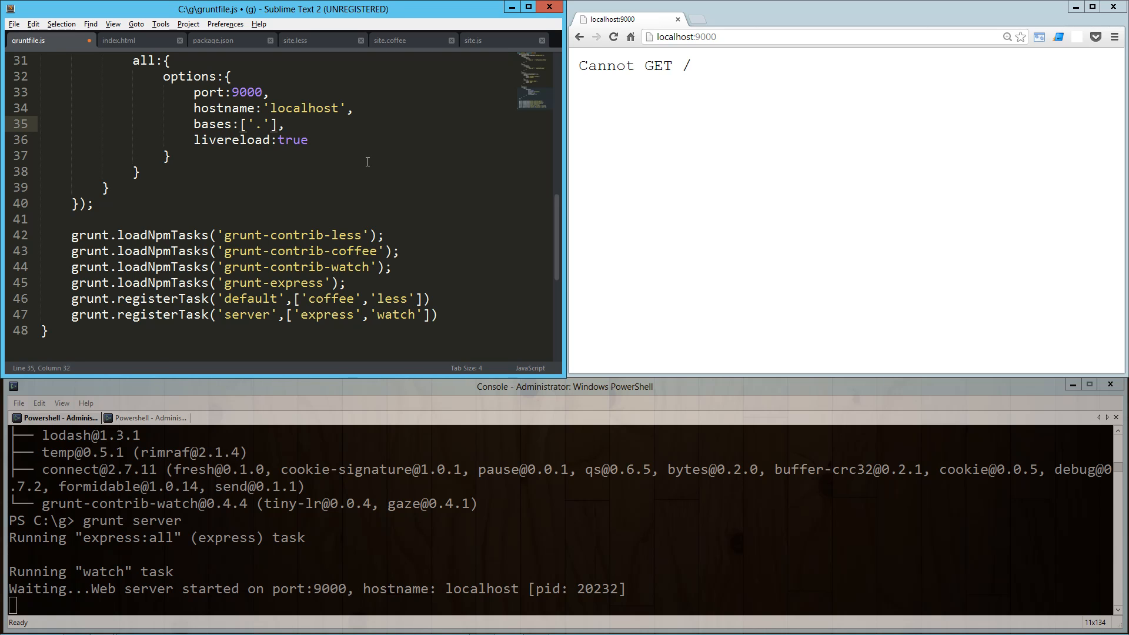
{"action": "key", "text": "ctrl+s"}
{"action": "type", "text": "y"}
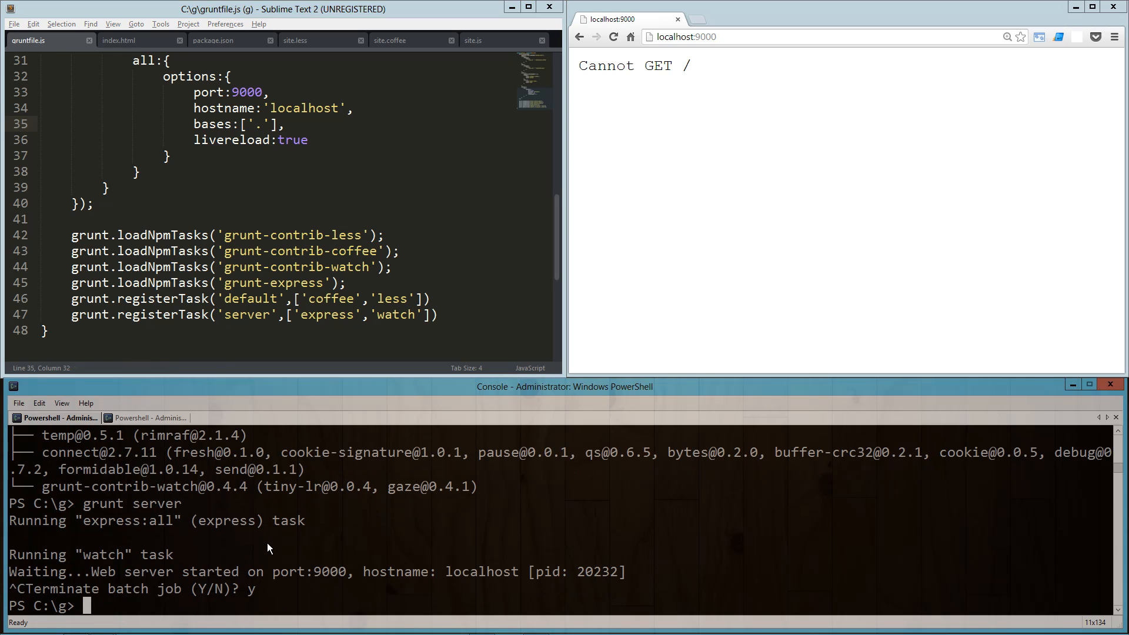
{"action": "type", "text": "grunt server"}
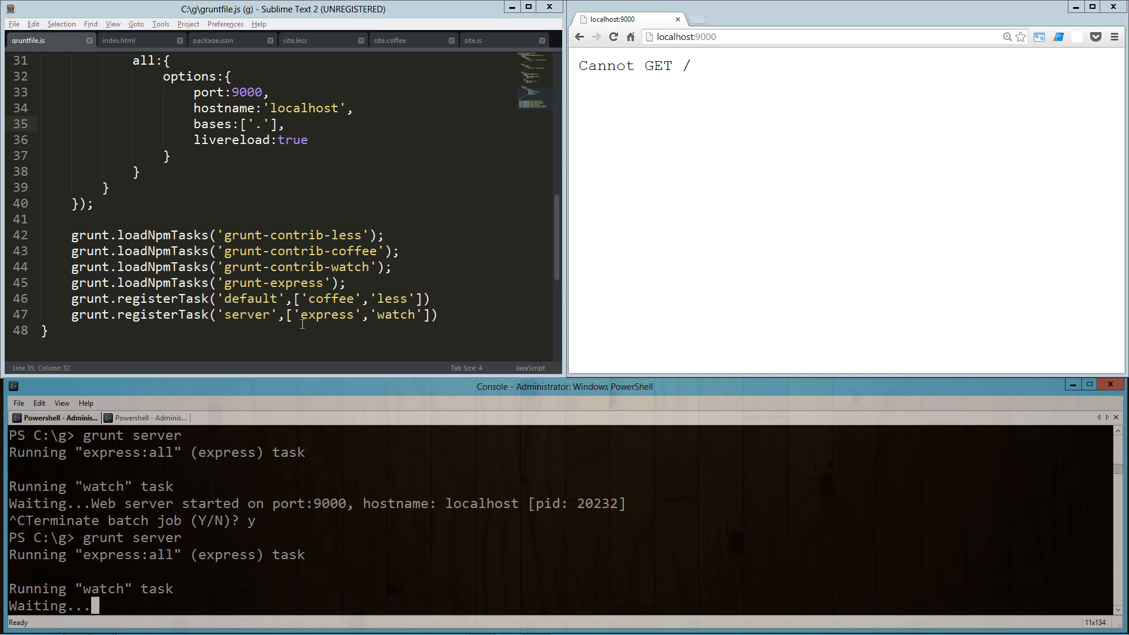
{"action": "mouse_move", "coordinate": [294, 320]}
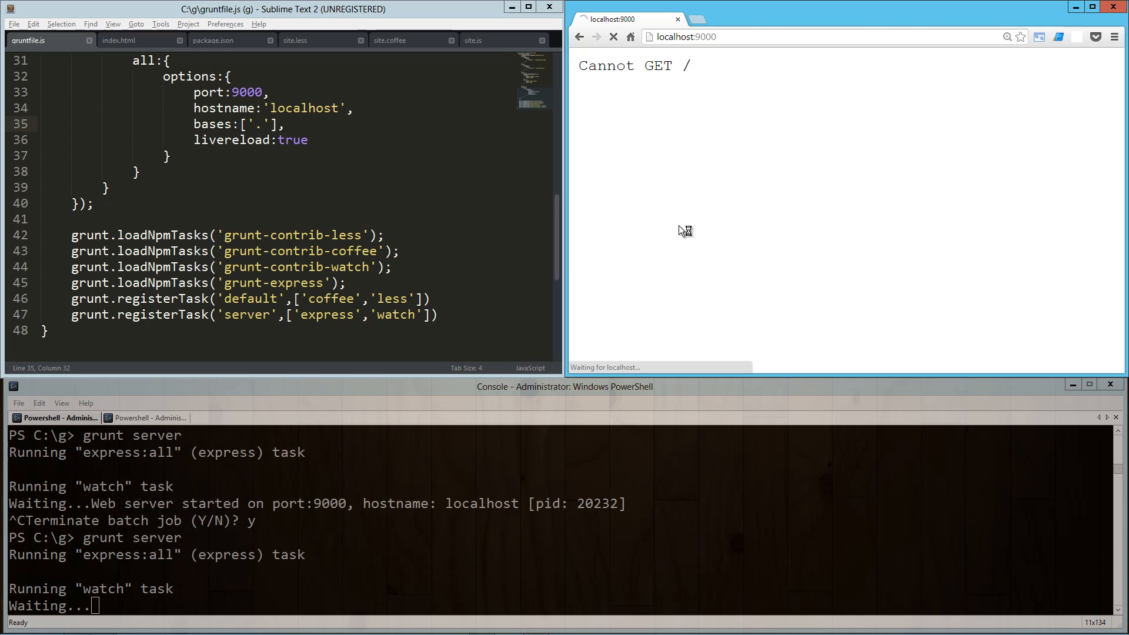
{"action": "mouse_move", "coordinate": [677, 199]}
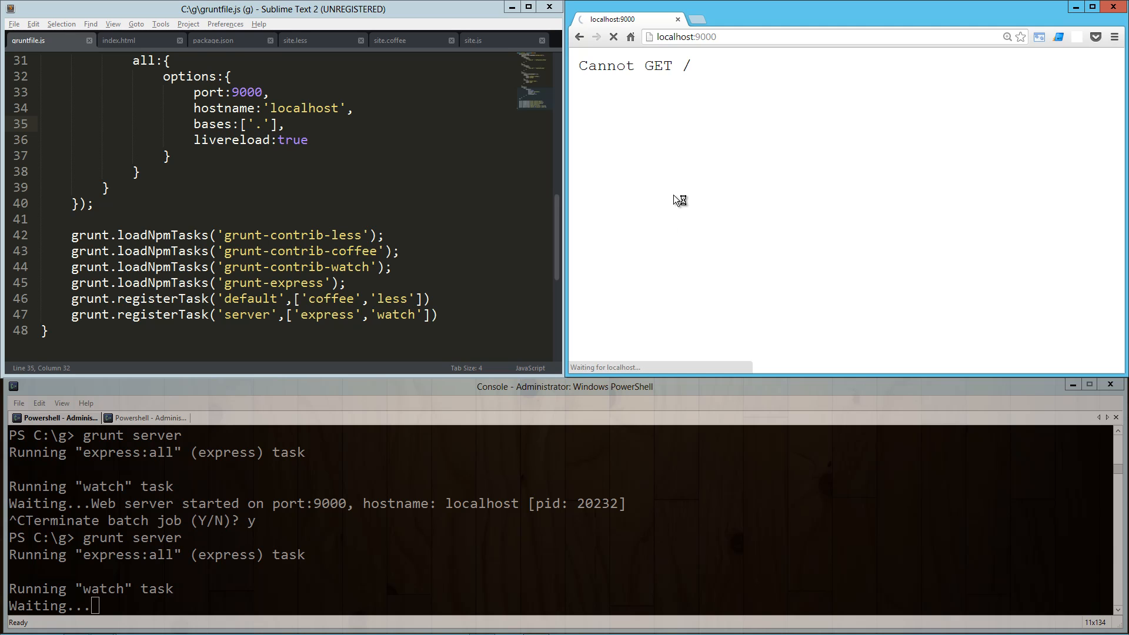
{"action": "mouse_move", "coordinate": [665, 167]}
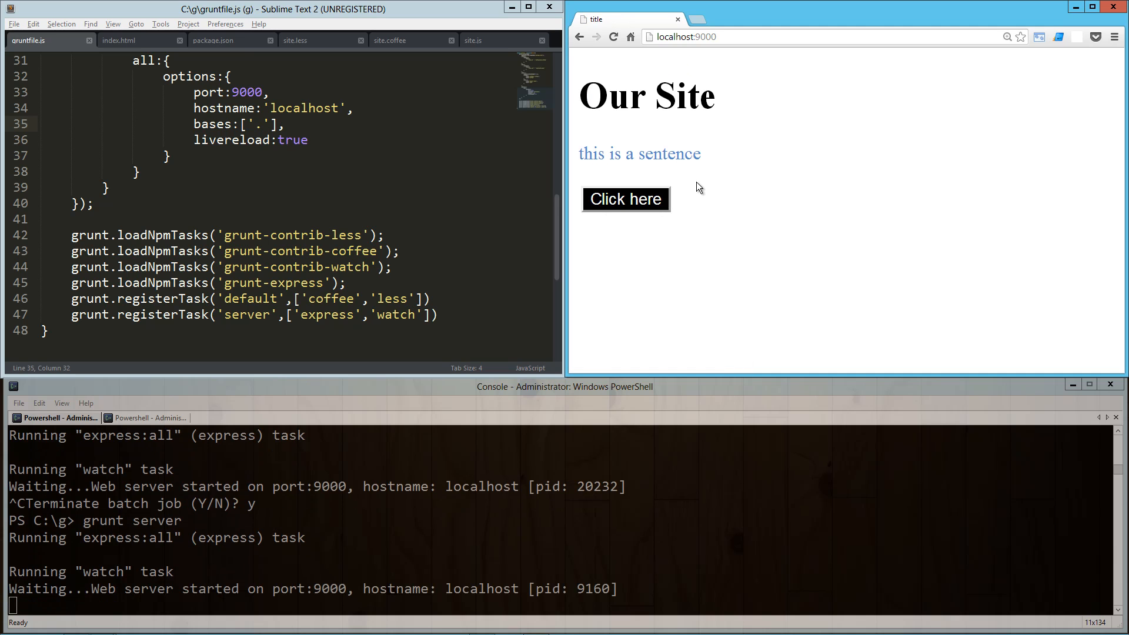
- View the page source, mark the injected livereload script on port 35729, and return to the site tab
{"action": "right_click", "coordinate": [724, 189]}
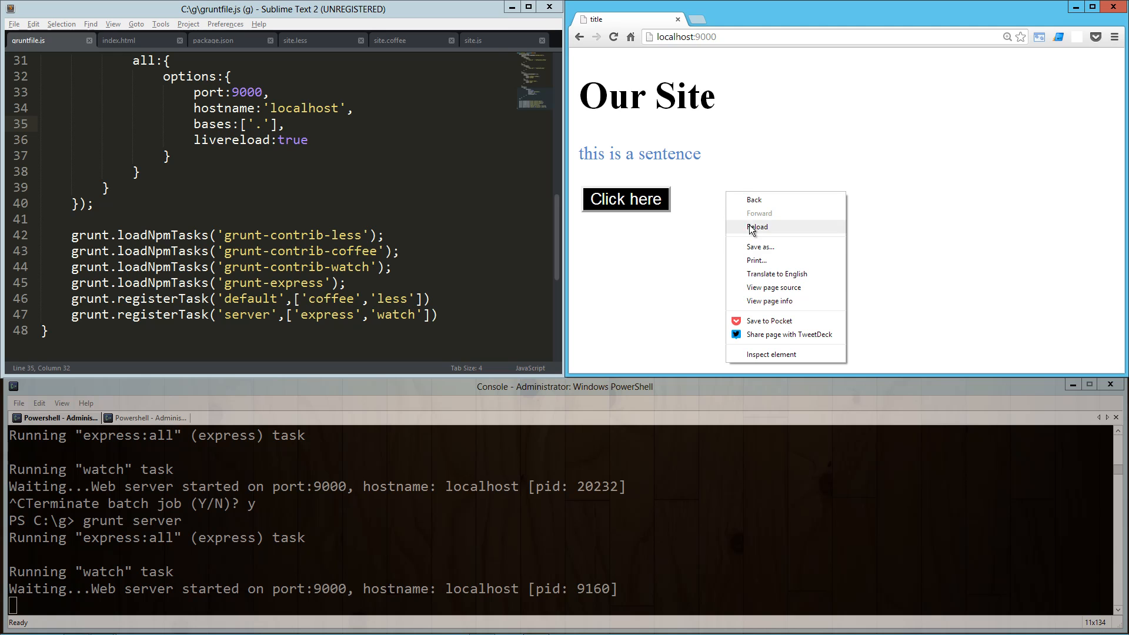
{"action": "left_click", "coordinate": [774, 287]}
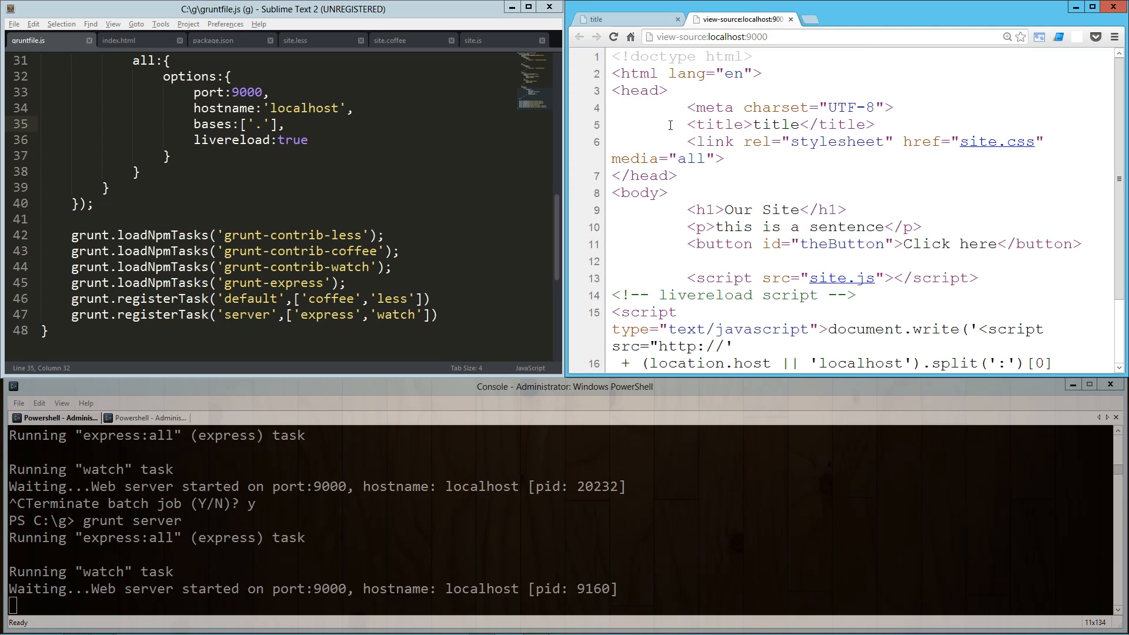
{"action": "left_click", "coordinate": [123, 40]}
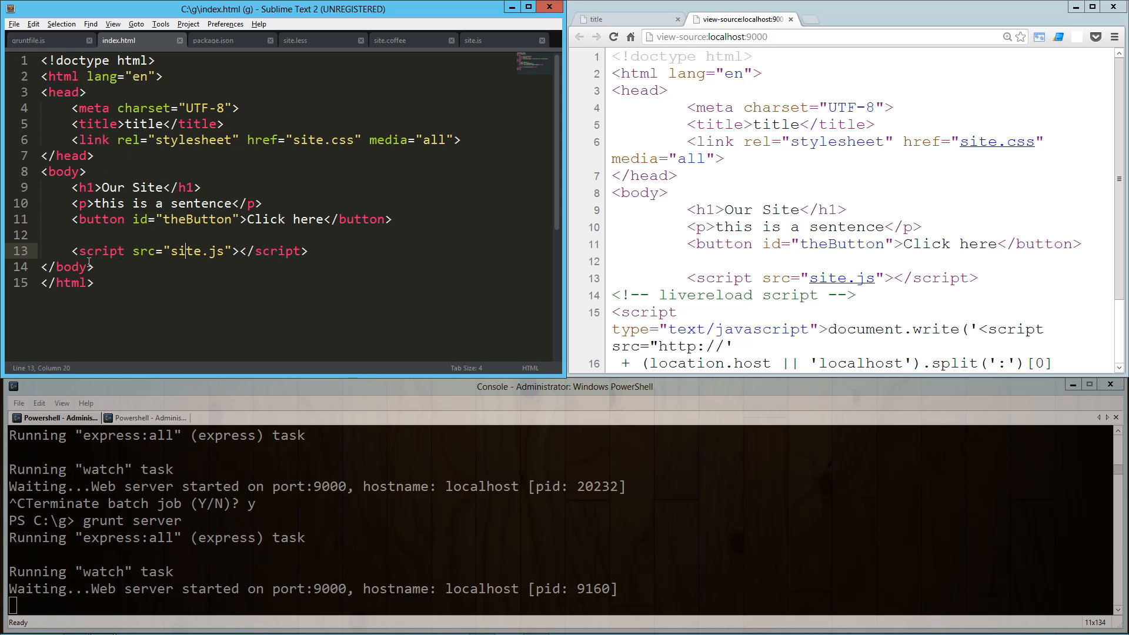
{"action": "scroll", "scroll_direction": "down", "scroll_amount": 3}
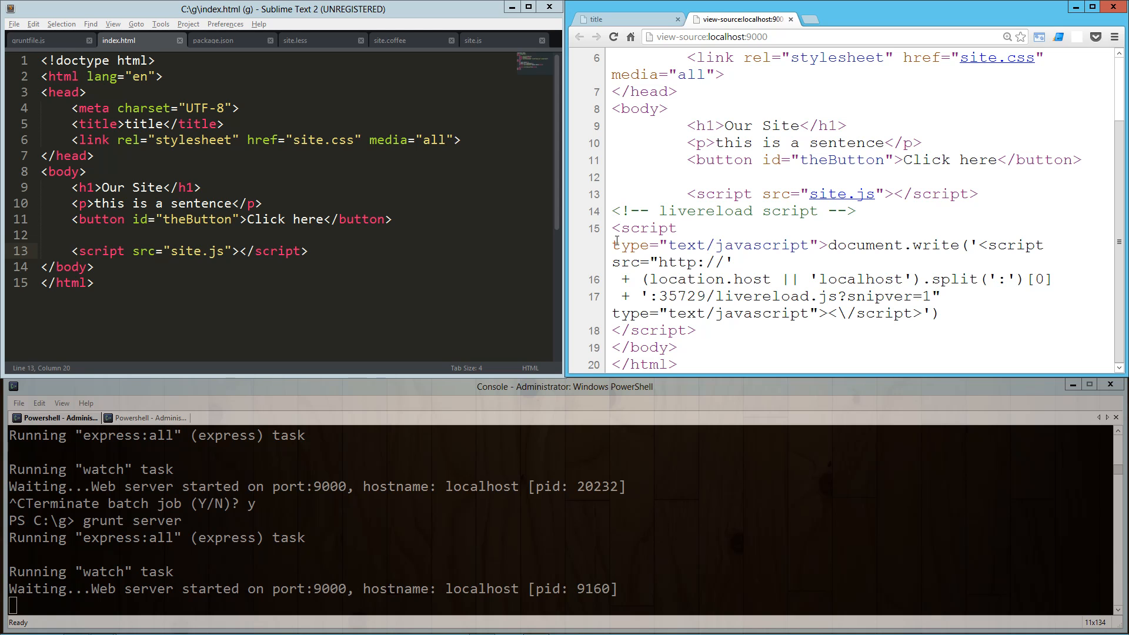
{"action": "double_click", "coordinate": [682, 297]}
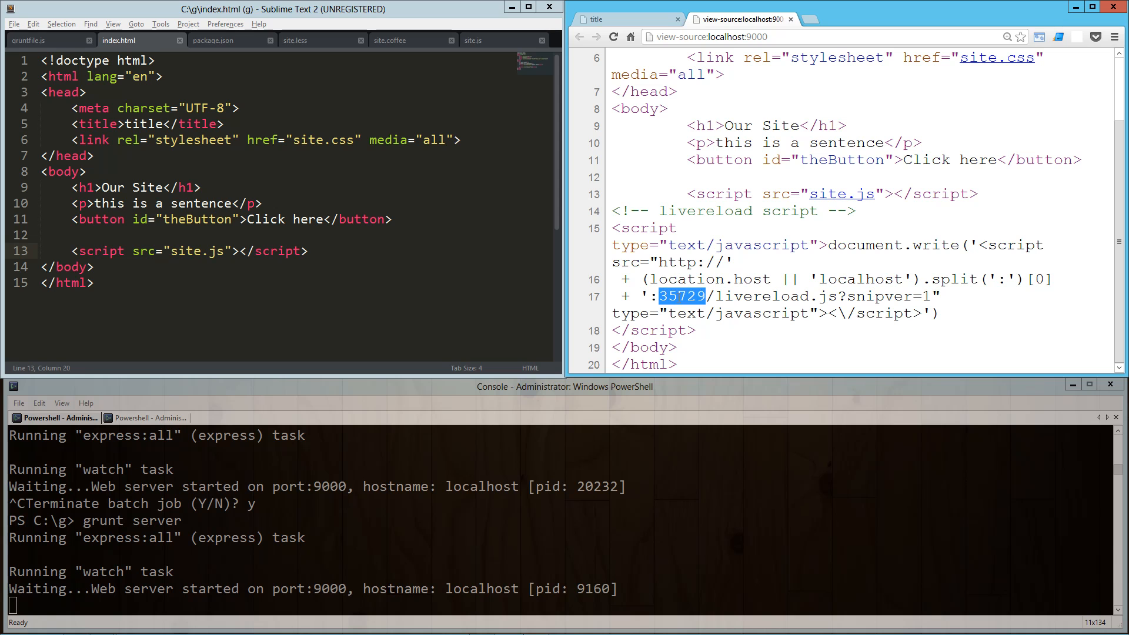
{"action": "double_click", "coordinate": [760, 296]}
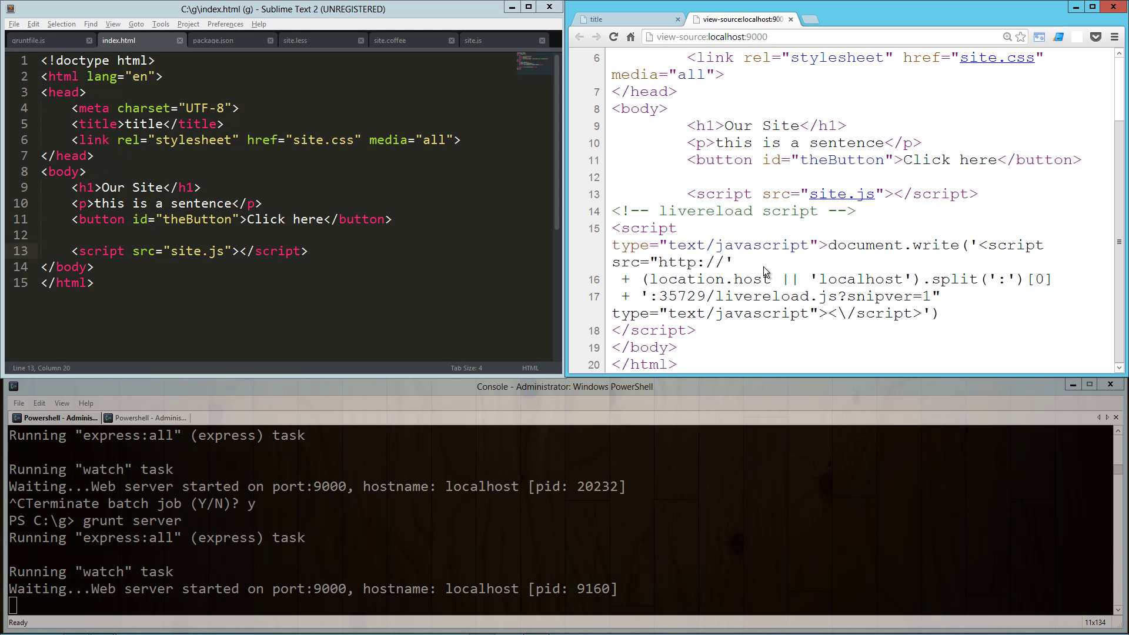
{"action": "left_click", "coordinate": [623, 18]}
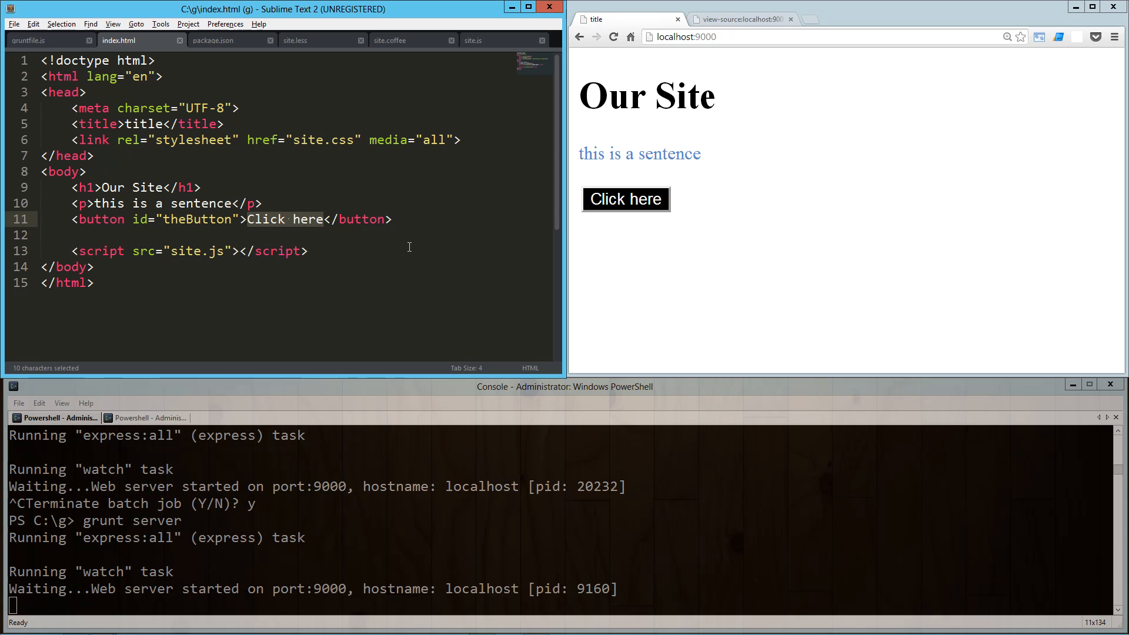
- Change 'Click here' to Button and 'sentence' to paragraph in index.html, then switch to site.less
{"action": "type", "text": "Butt"}
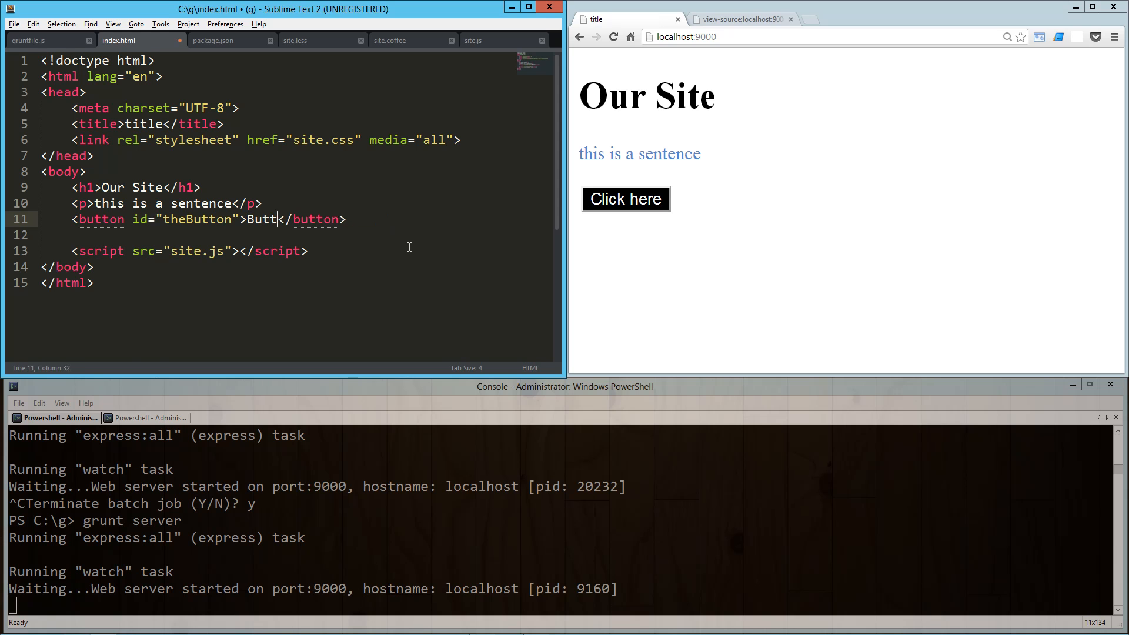
{"action": "type", "text": "on"}
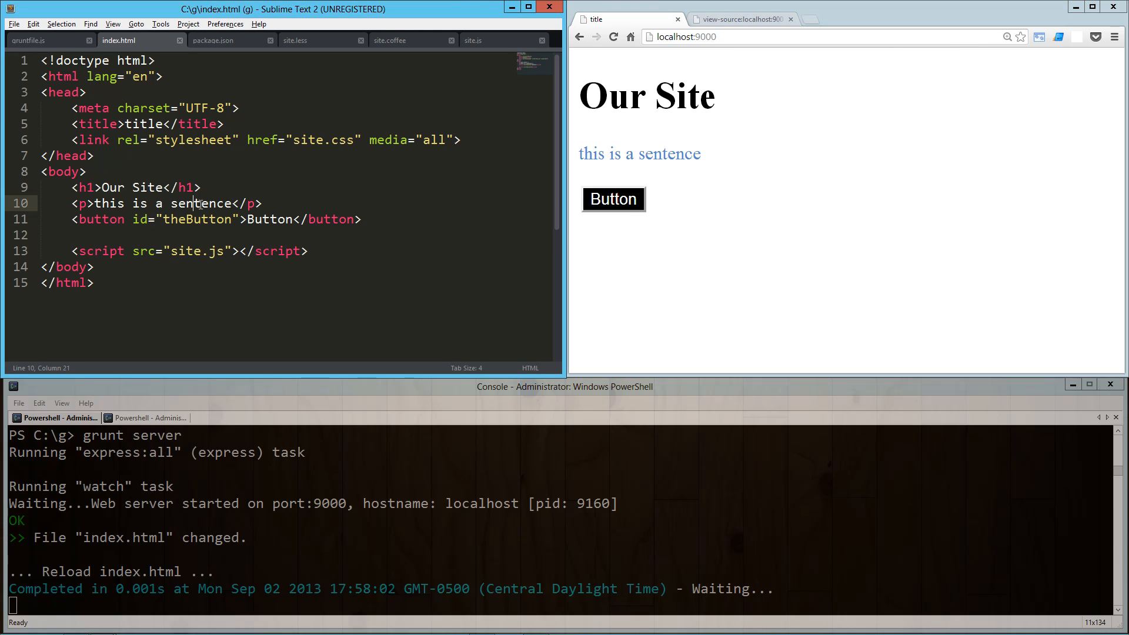
{"action": "type", "text": "par"}
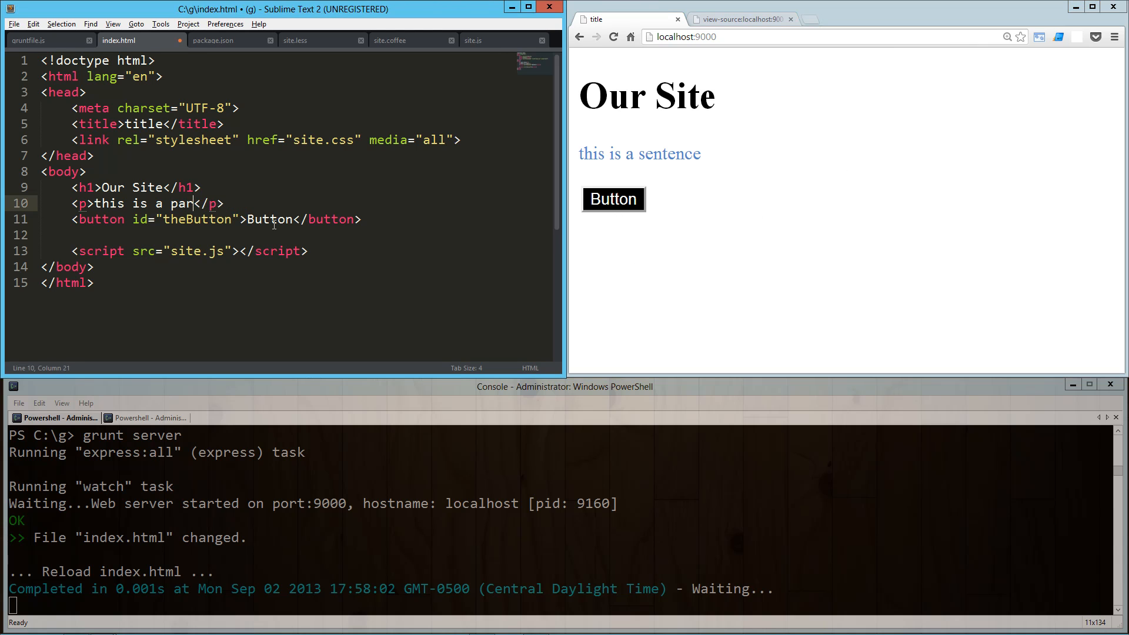
{"action": "type", "text": "agraph"}
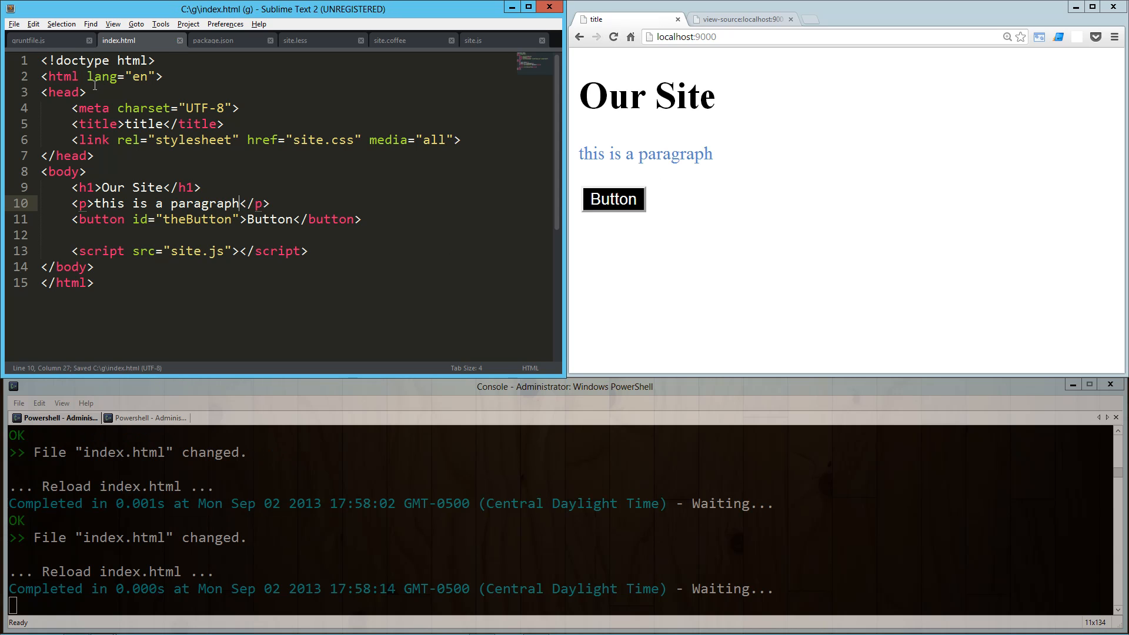
{"action": "left_click", "coordinate": [302, 40]}
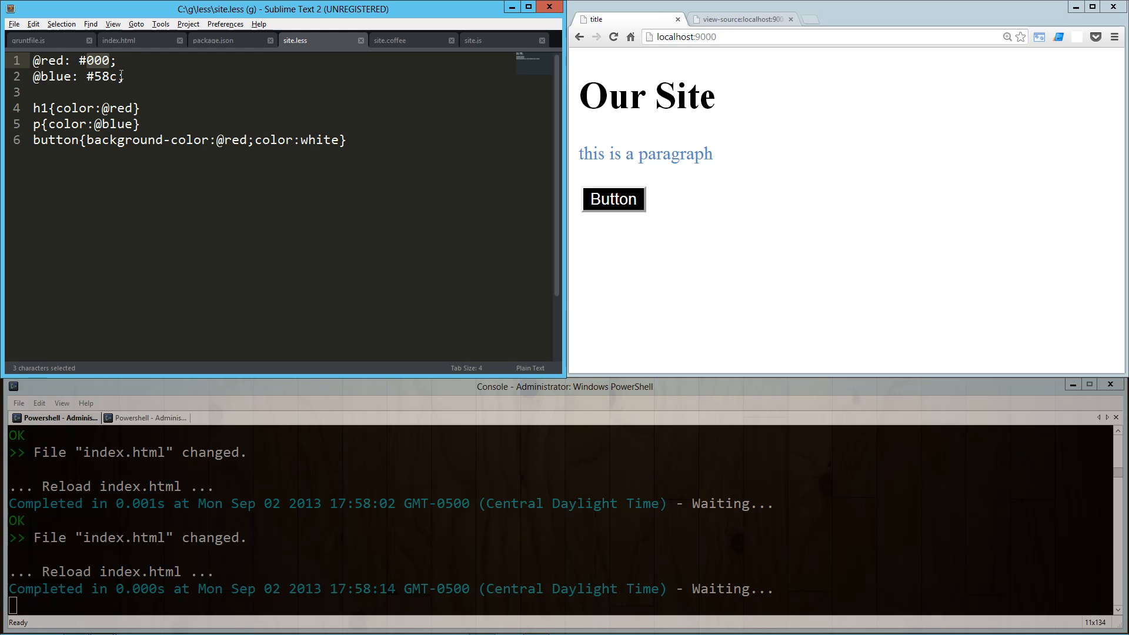
{"action": "type", "text": "ff"}
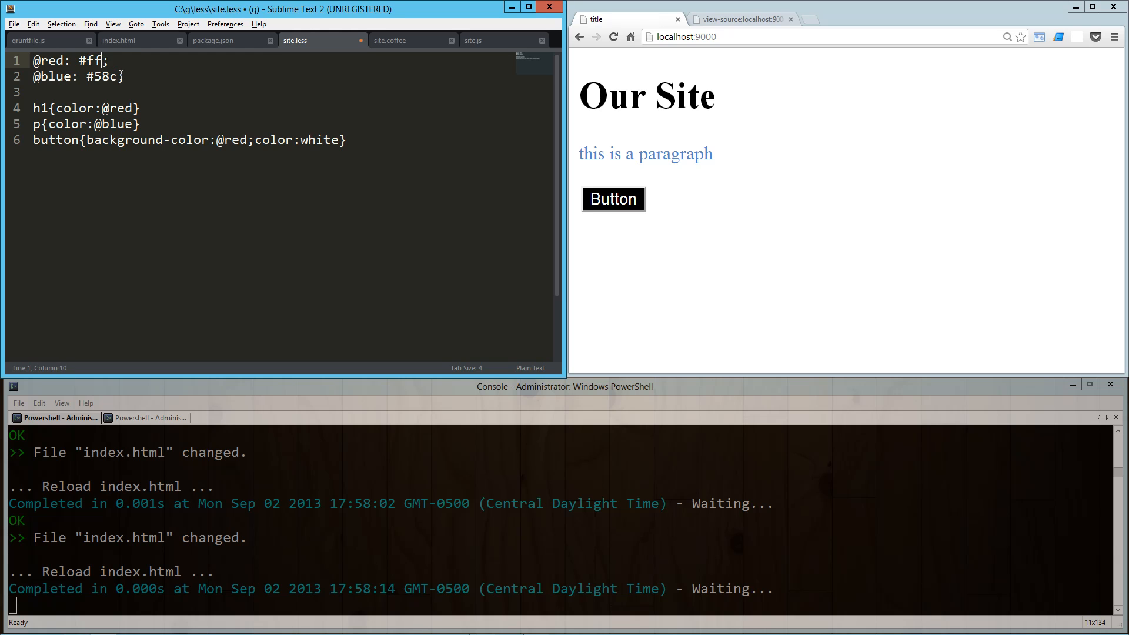
{"action": "type", "text": "0000"}
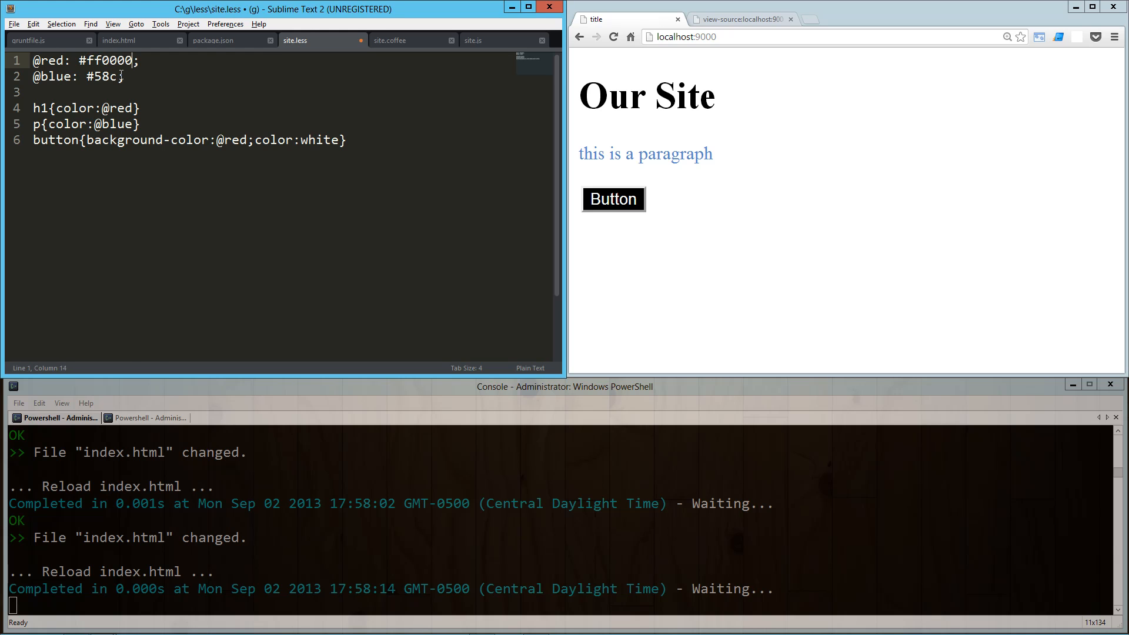
{"action": "key", "text": "ctrl+s"}
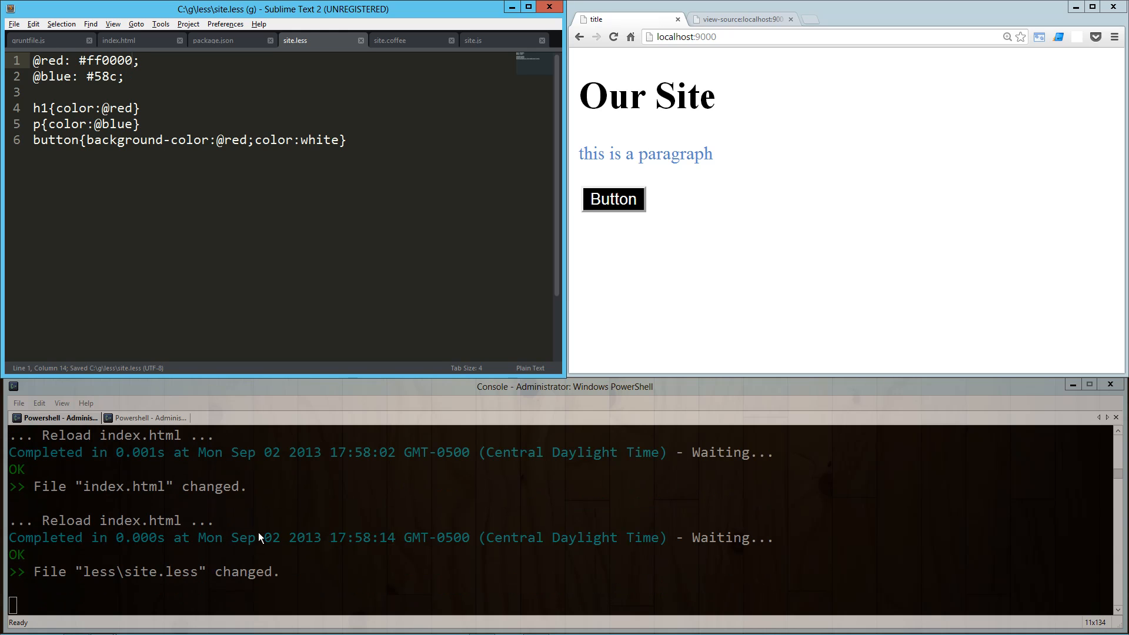
{"action": "mouse_move", "coordinate": [294, 568]}
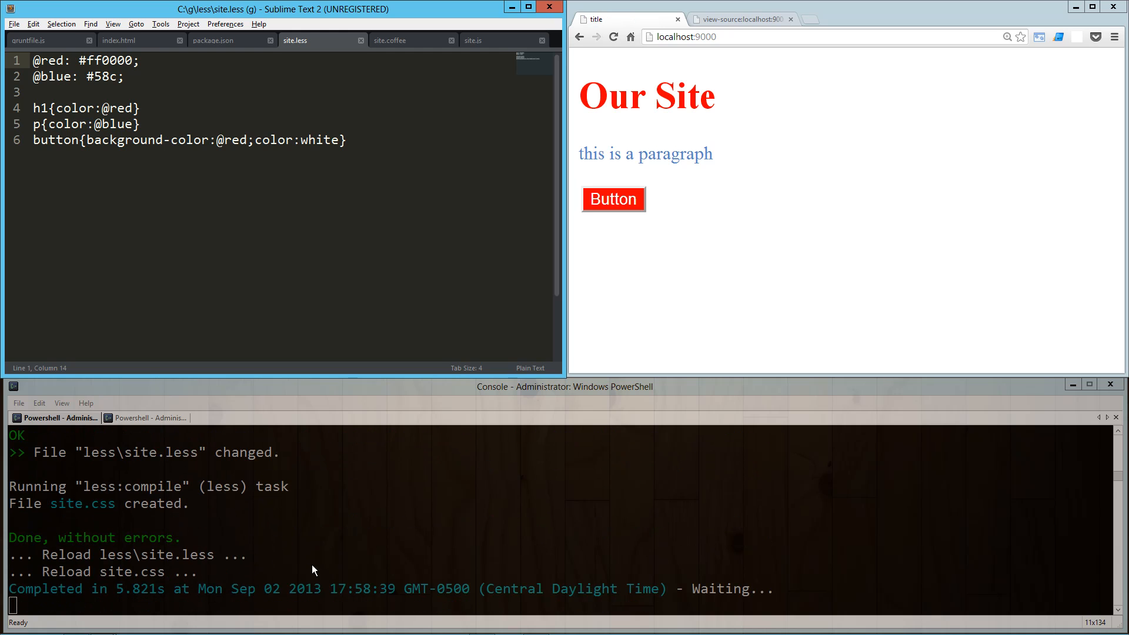
{"action": "mouse_move", "coordinate": [684, 214]}
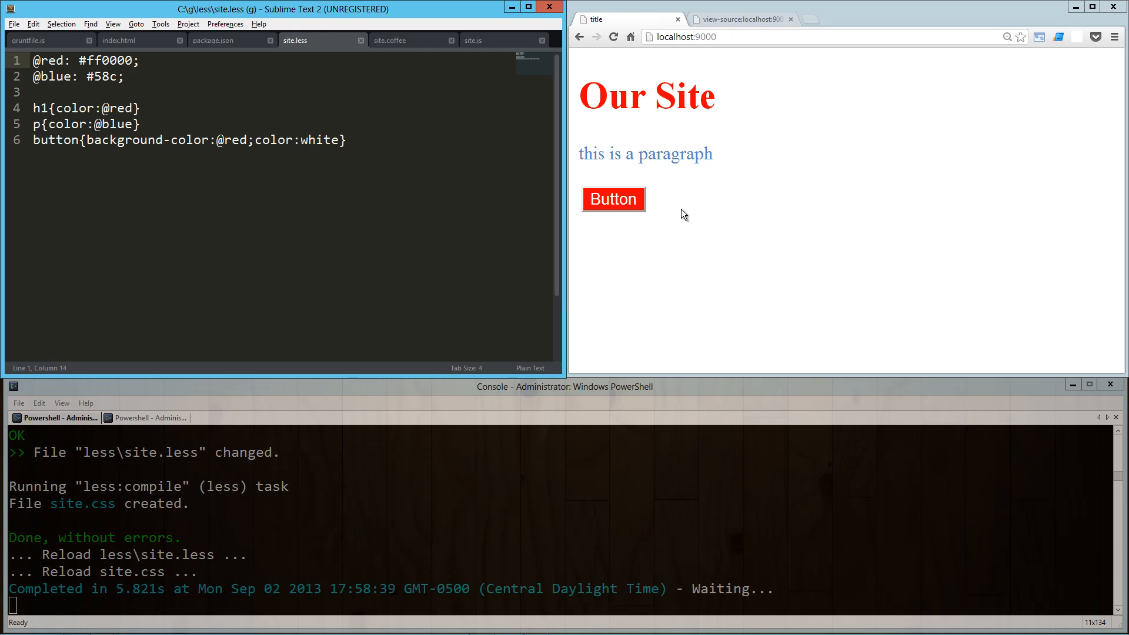
{"action": "left_click", "coordinate": [613, 199]}
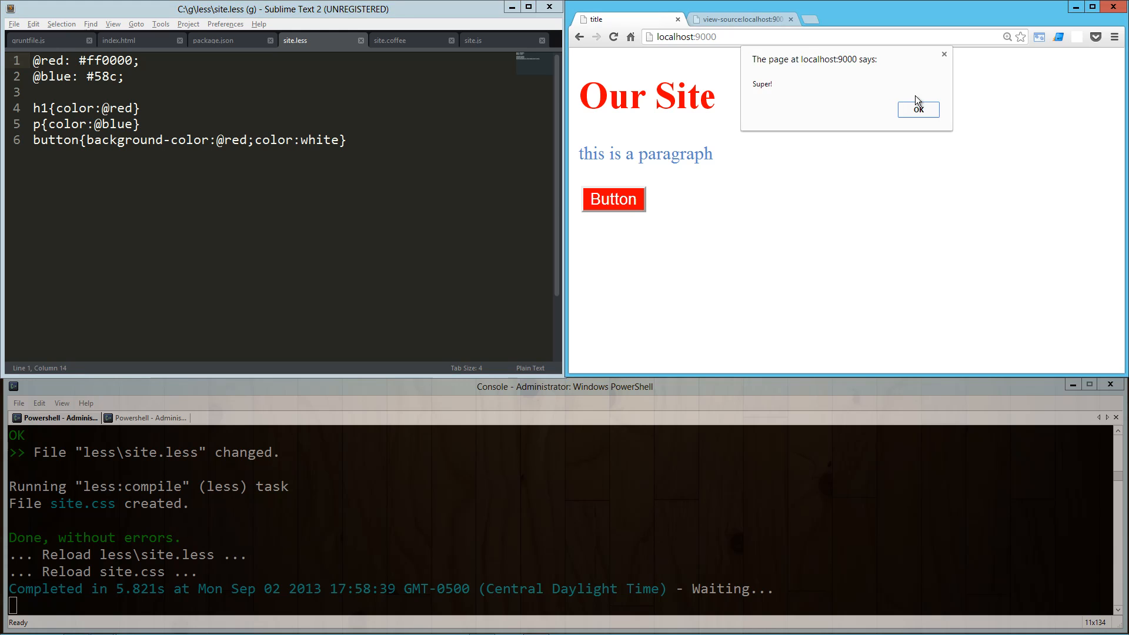